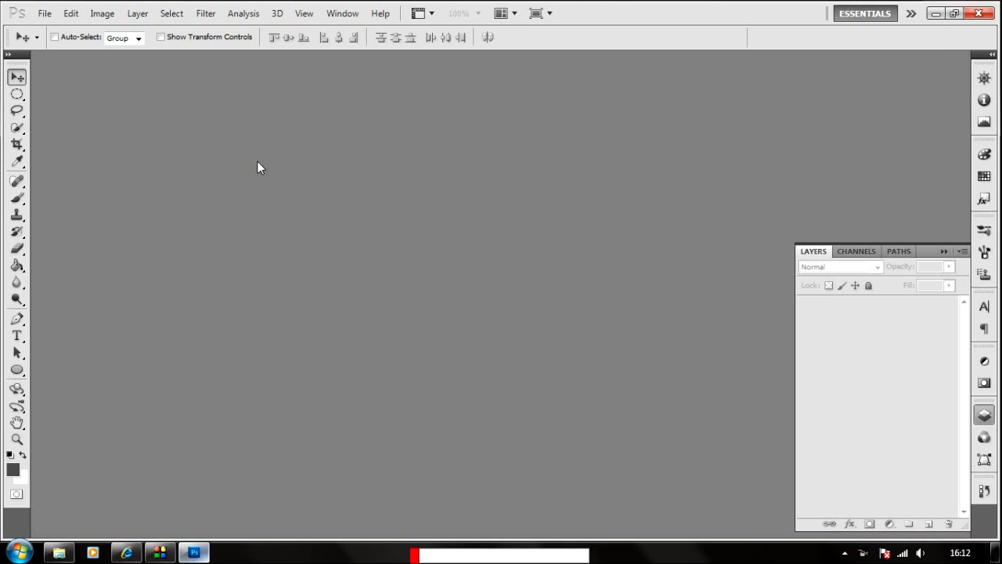
pyautogui.moveTo(199, 132)
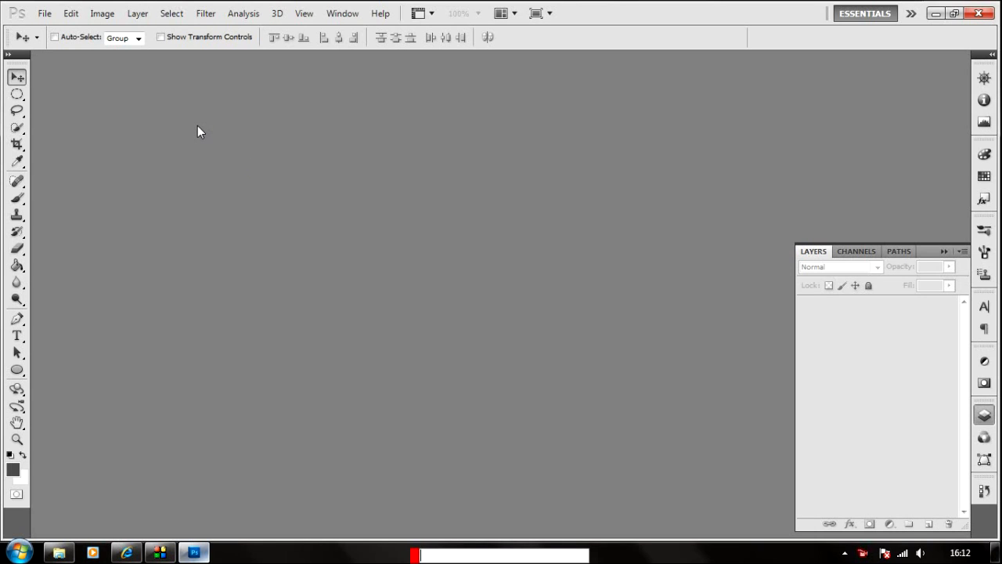
pyautogui.moveTo(202, 126)
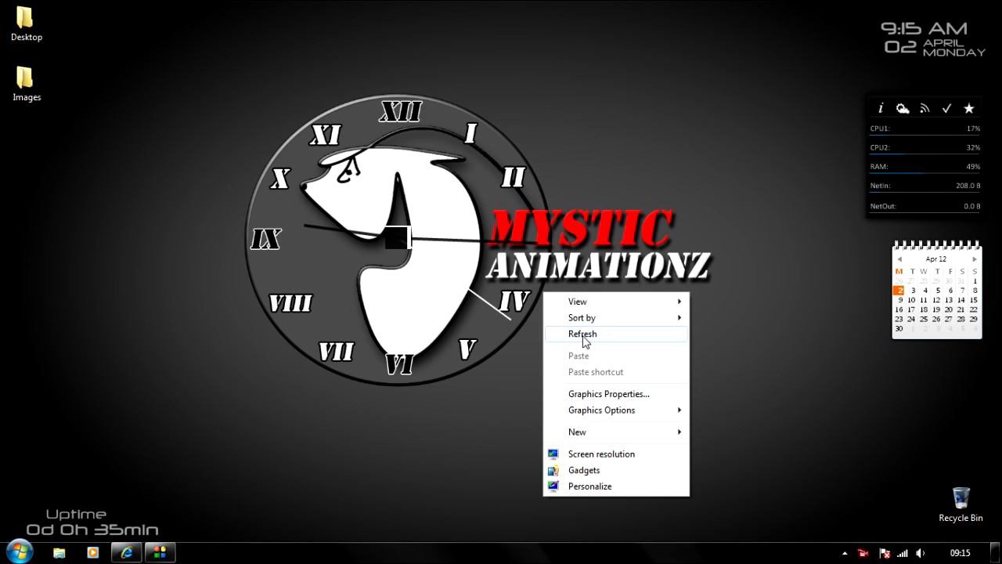
# Create a new 1920×1080 px, 72 ppi white document named 'Mysti Animationz Wallpaper'.
pyautogui.click(582, 333)
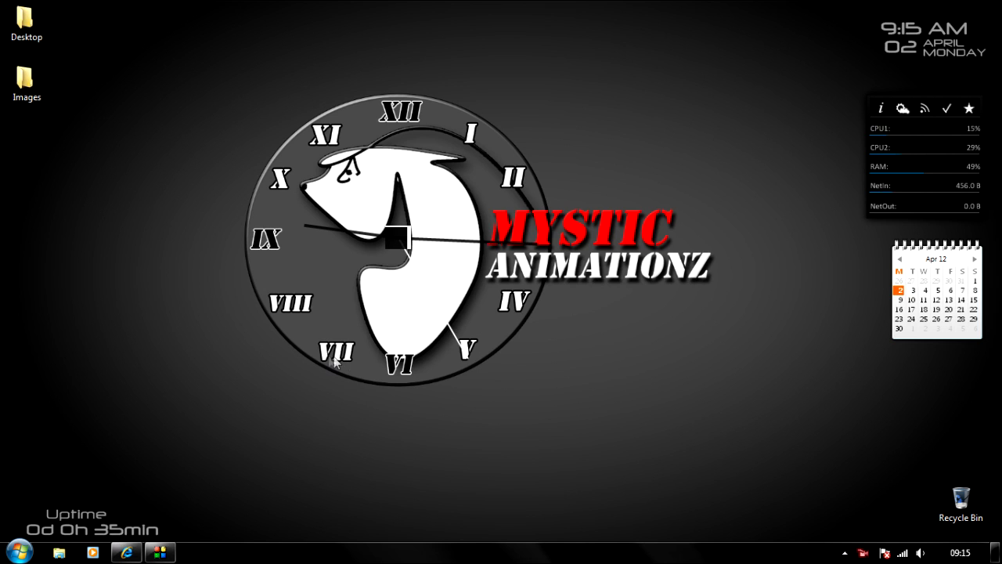
pyautogui.click(193, 551)
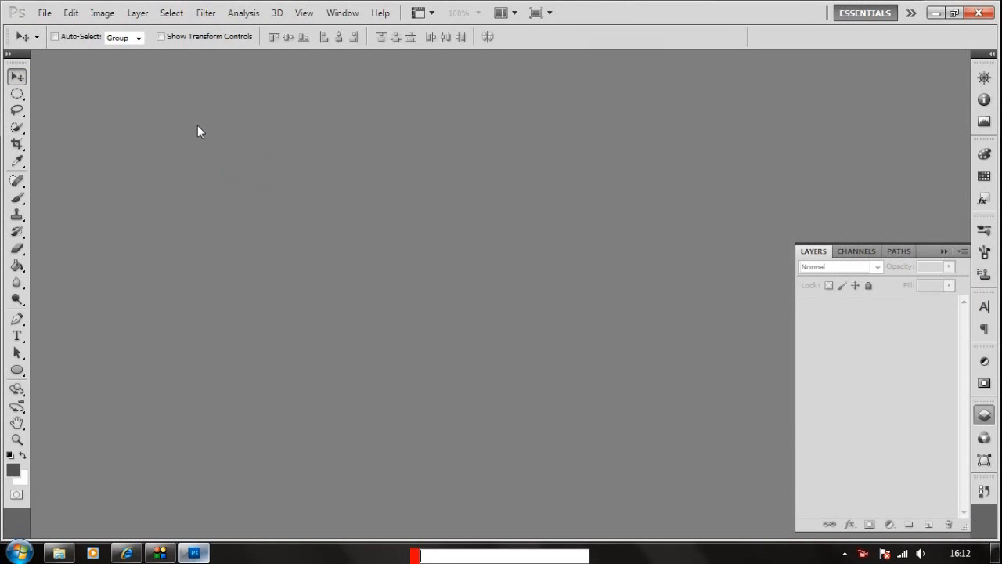
pyautogui.moveTo(201, 124)
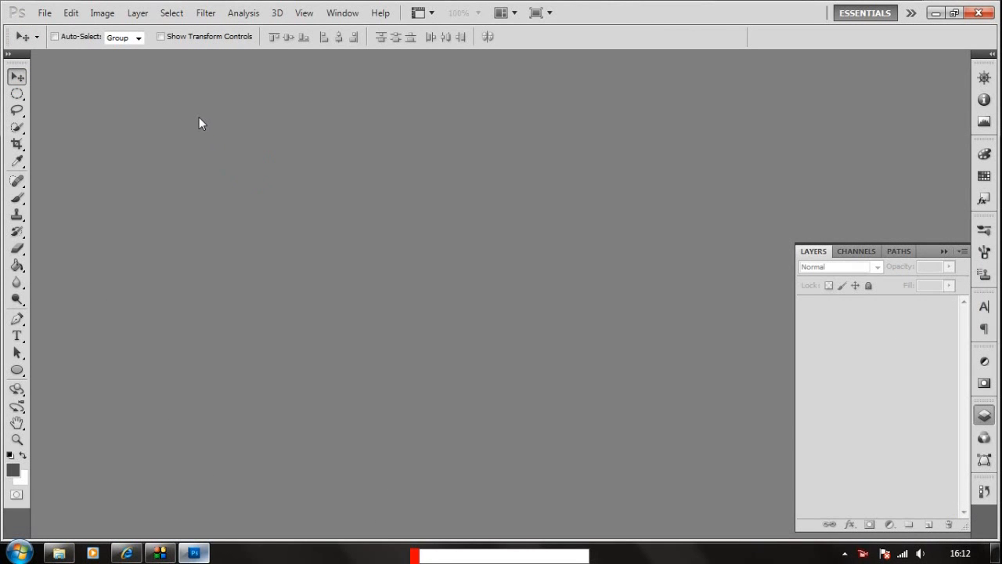
pyautogui.click(44, 13)
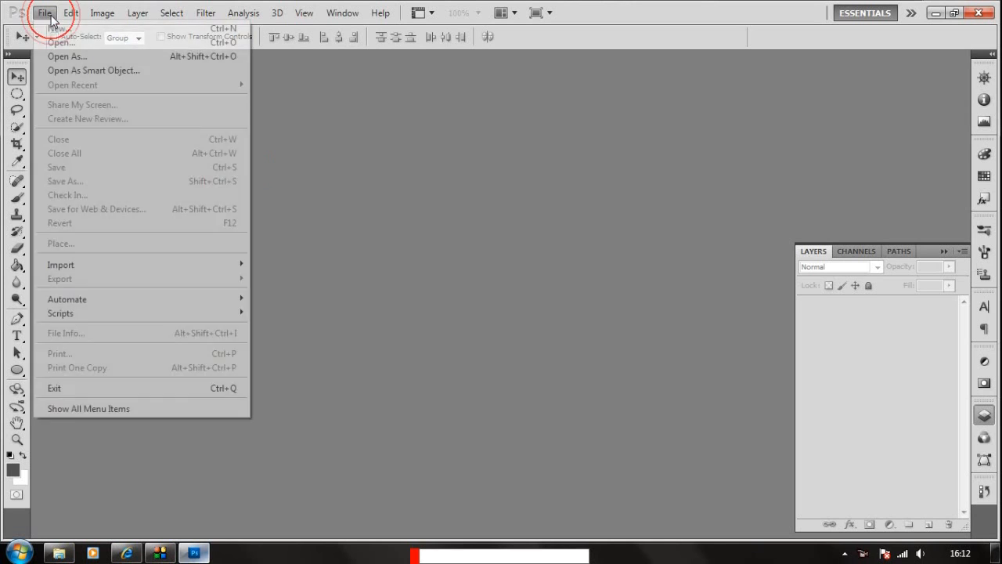
pyautogui.click(56, 29)
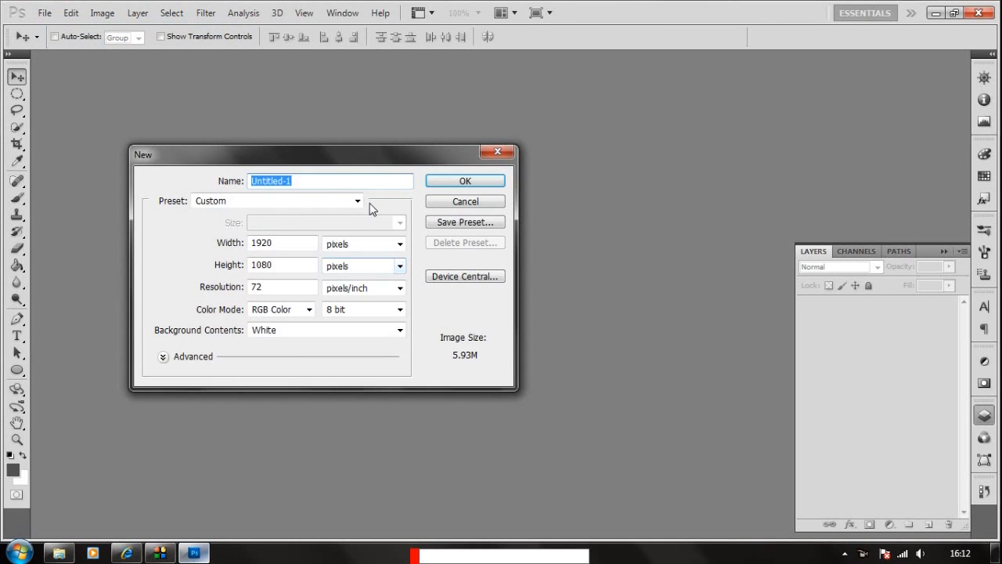
pyautogui.write('Mysti')
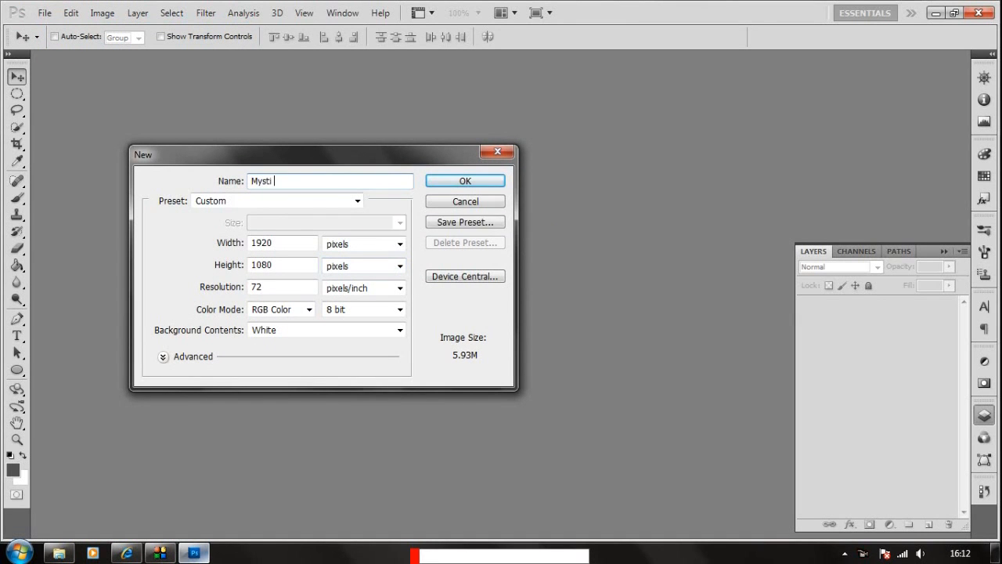
pyautogui.write('Animationz Wall')
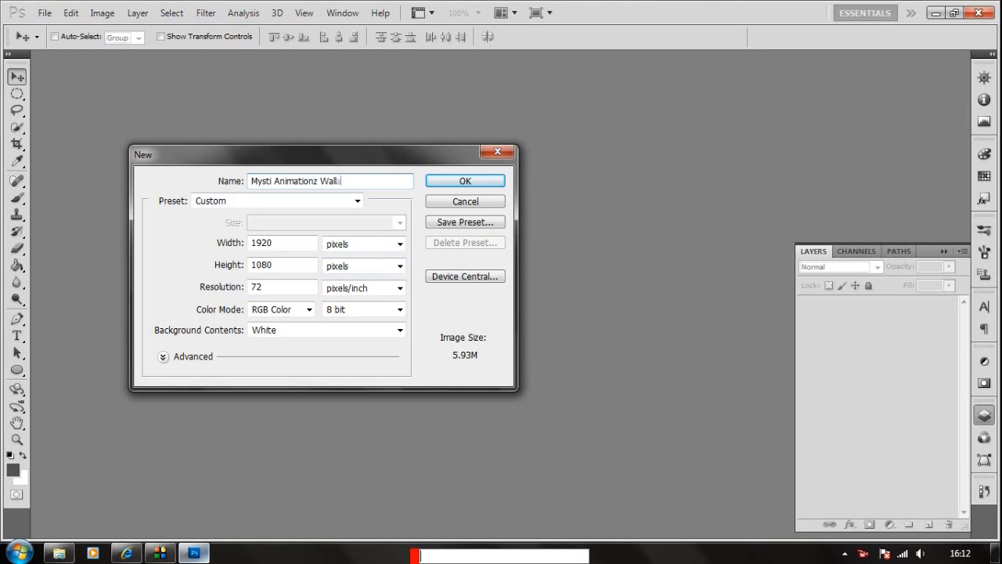
pyautogui.write('paper')
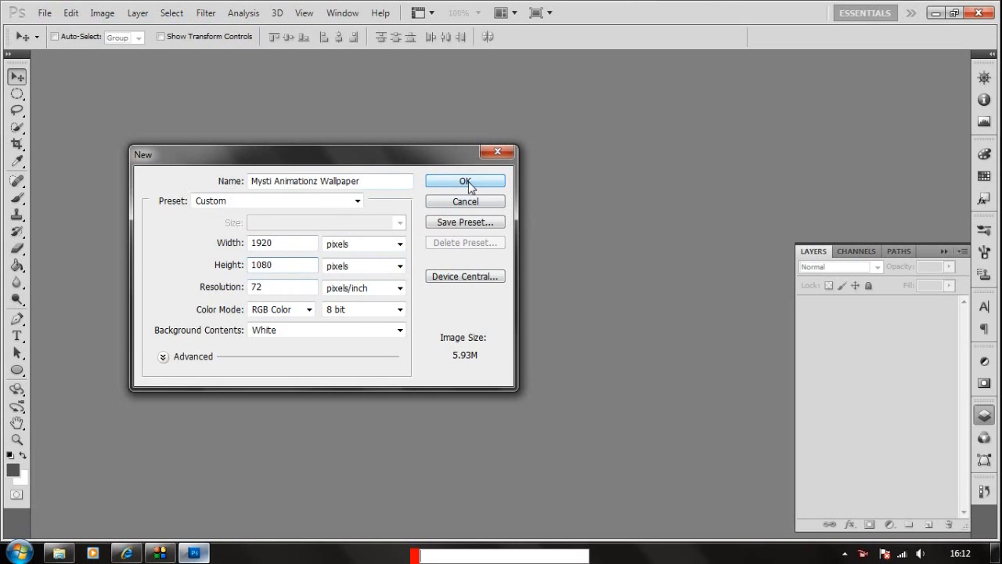
pyautogui.moveTo(467, 182)
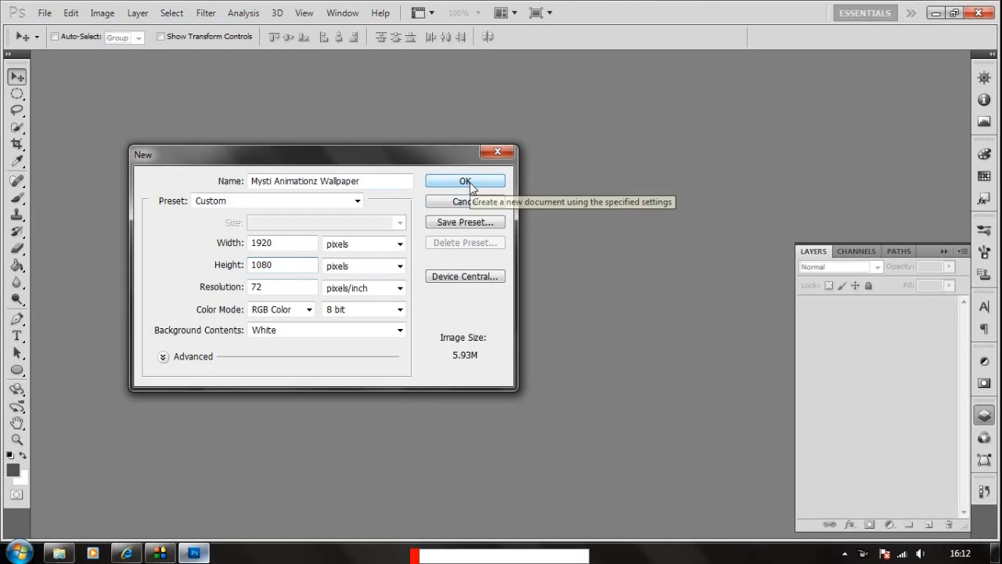
pyautogui.click(465, 181)
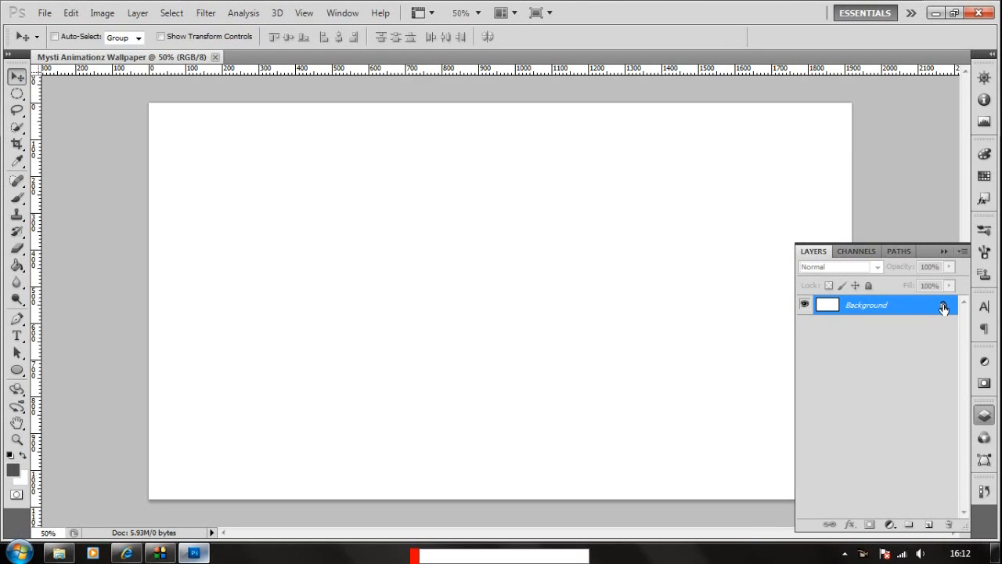
# Unlock the background as Layer 0 and fill the canvas with dark gray #505050.
pyautogui.doubleClick(865, 304)
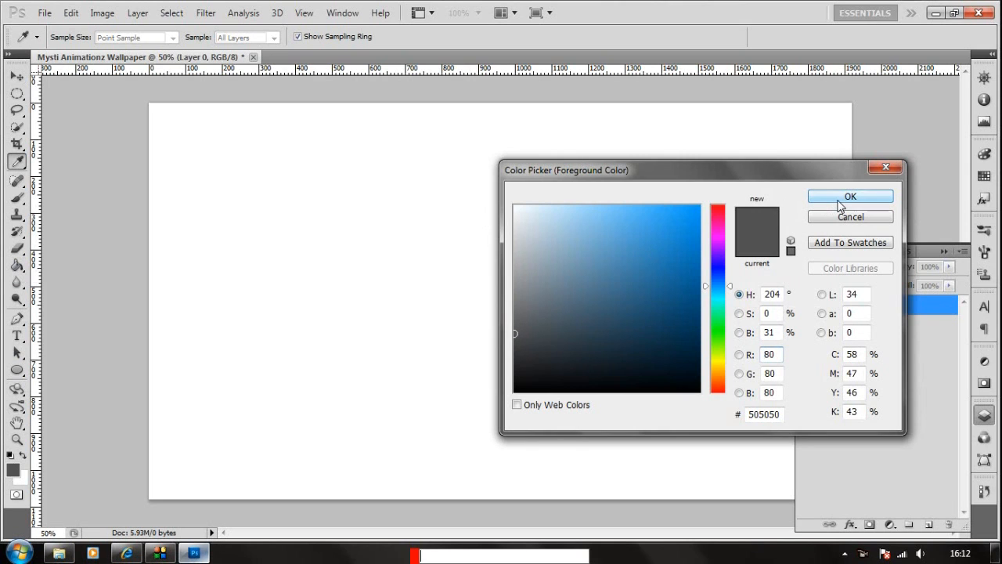
pyautogui.click(850, 197)
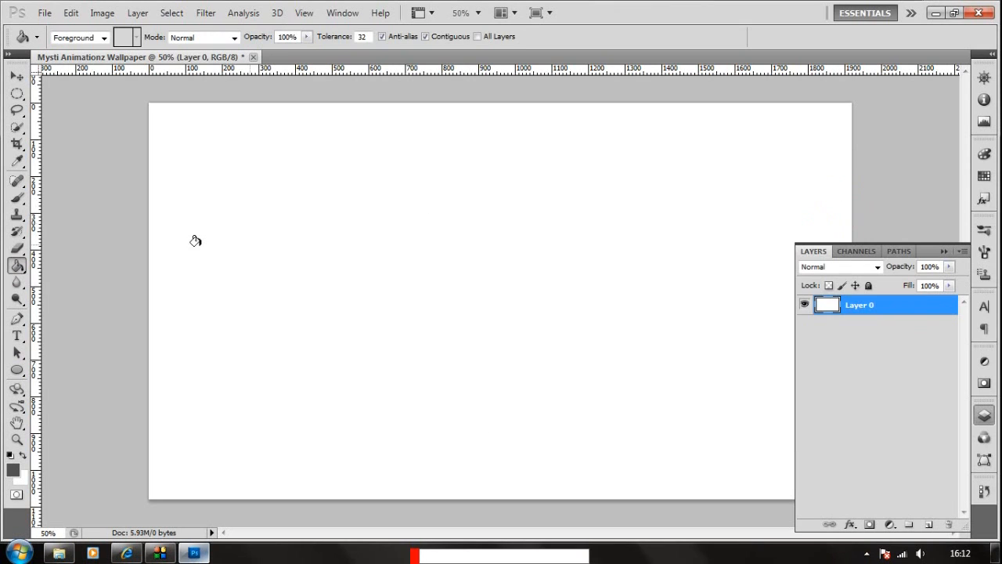
pyautogui.click(382, 280)
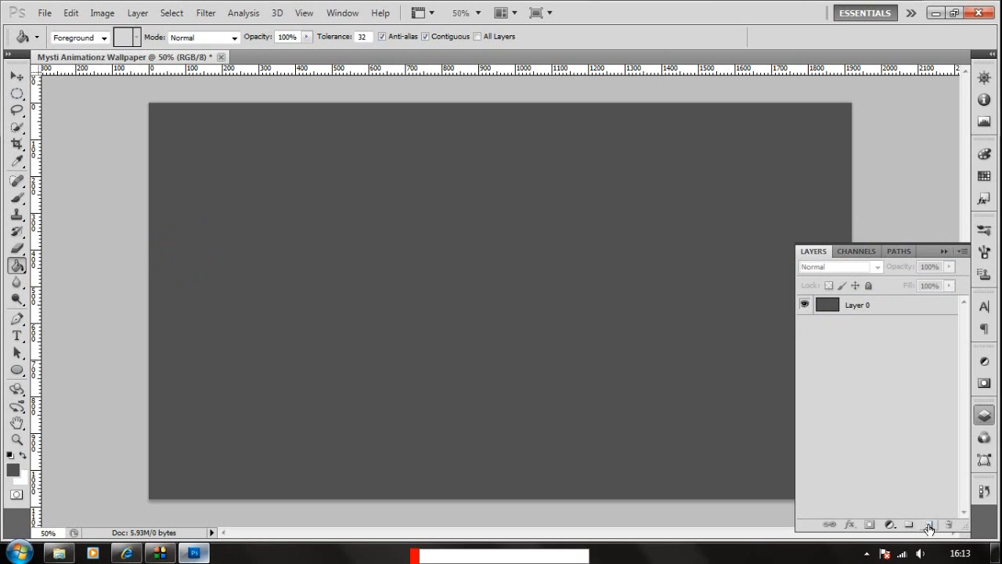
# On a new Layer 1, make a 200 px feathered elliptical selection and invert it to the edges.
pyautogui.click(928, 523)
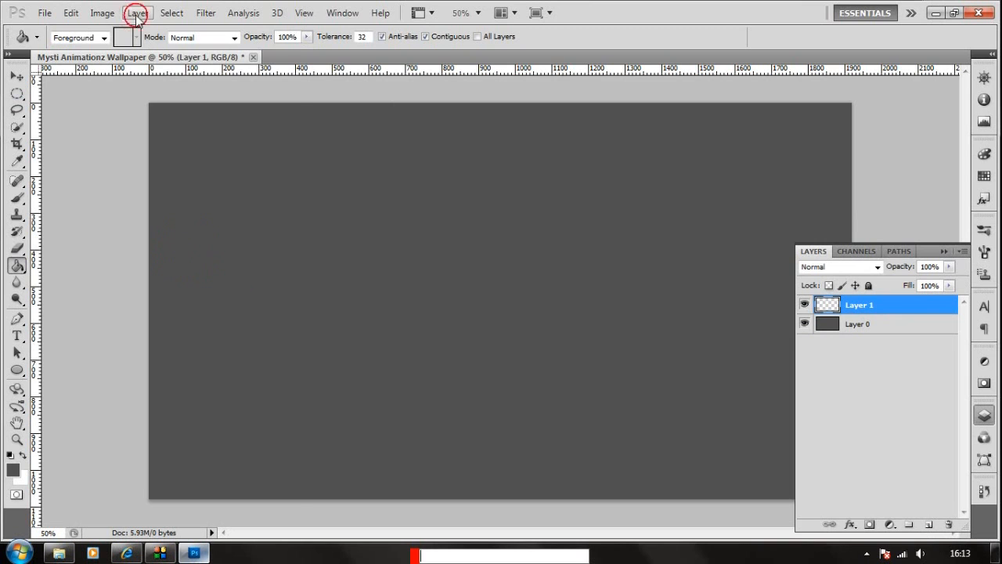
pyautogui.click(136, 13)
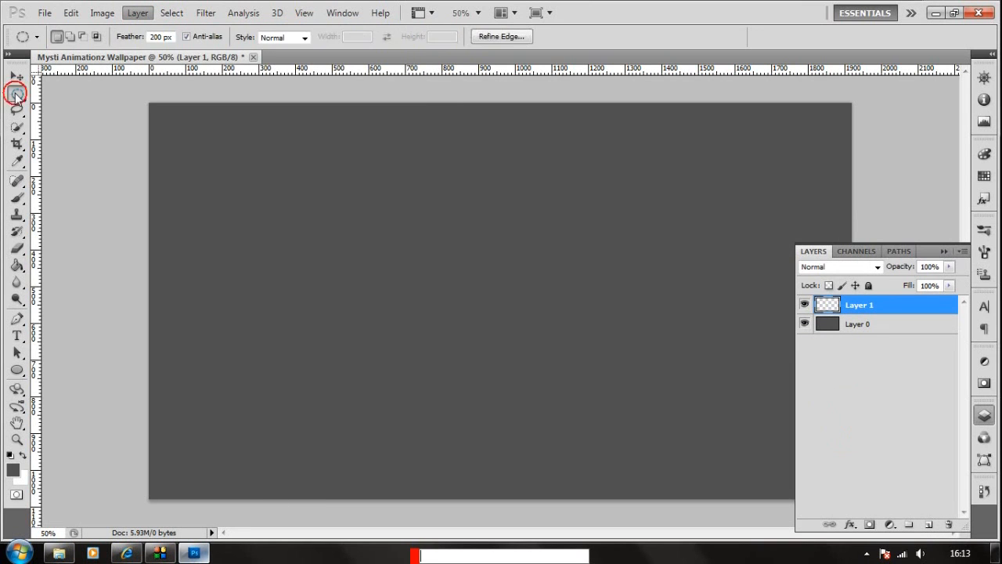
pyautogui.click(15, 94)
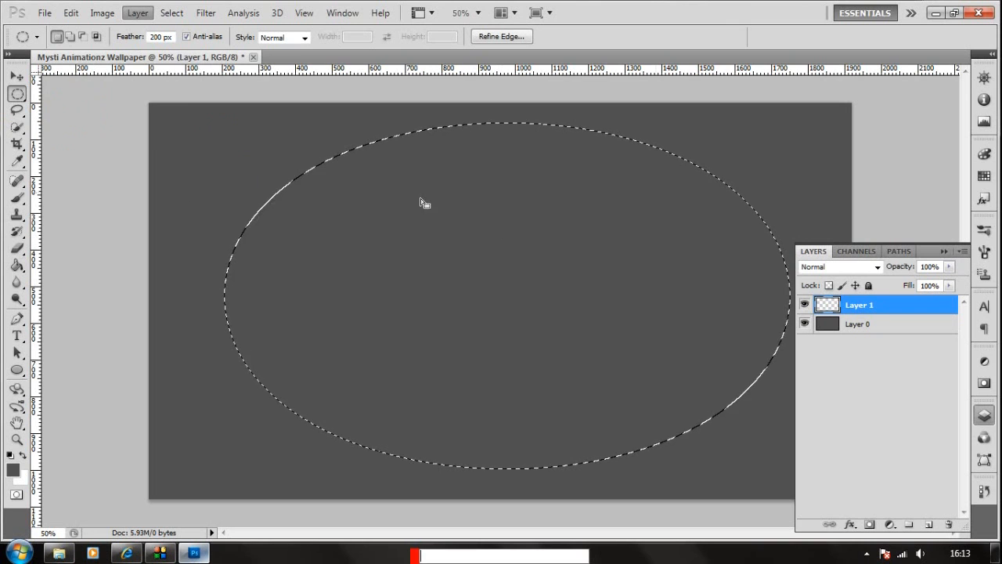
pyautogui.moveTo(263, 144)
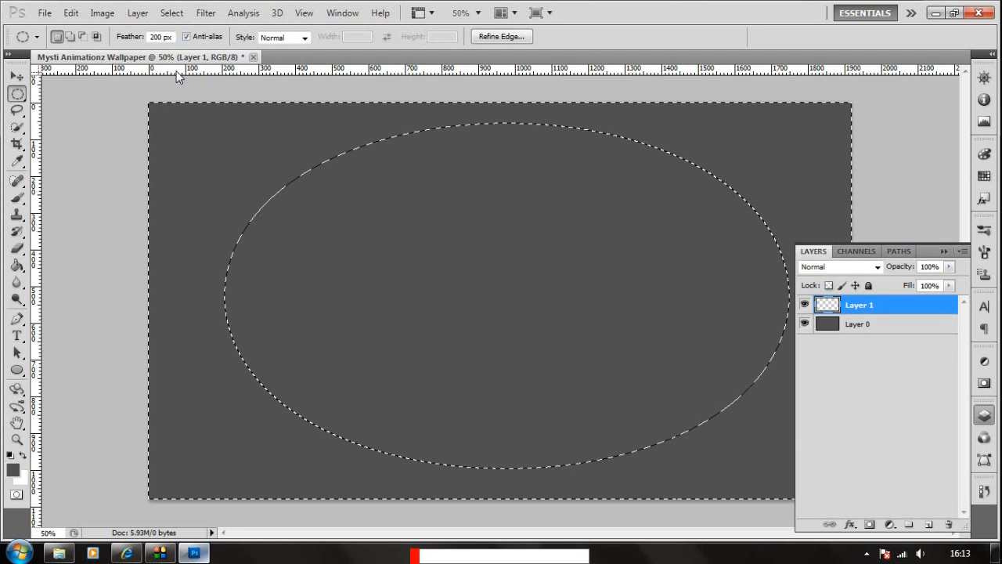
pyautogui.press('ctrl+shift+i')
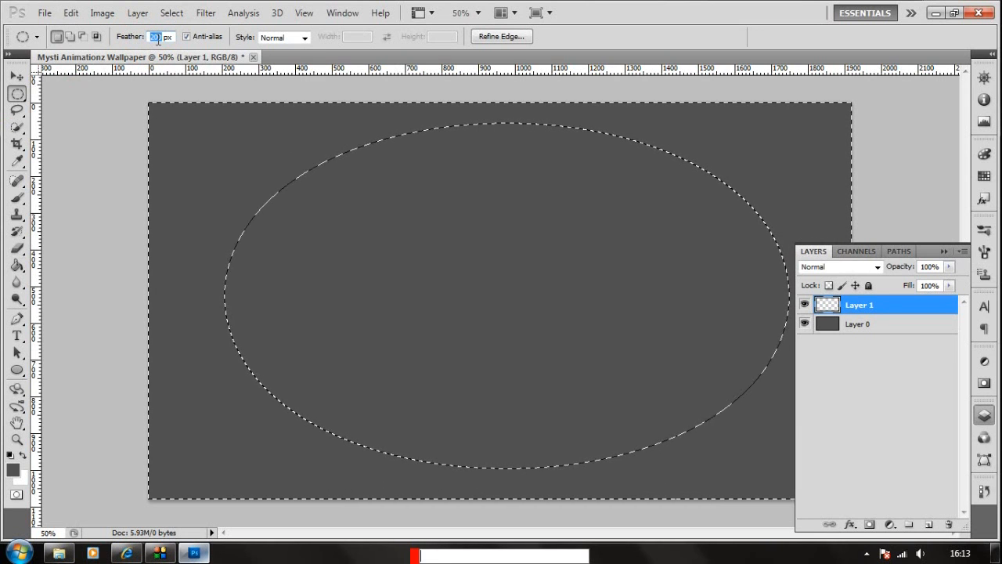
pyautogui.write('200')
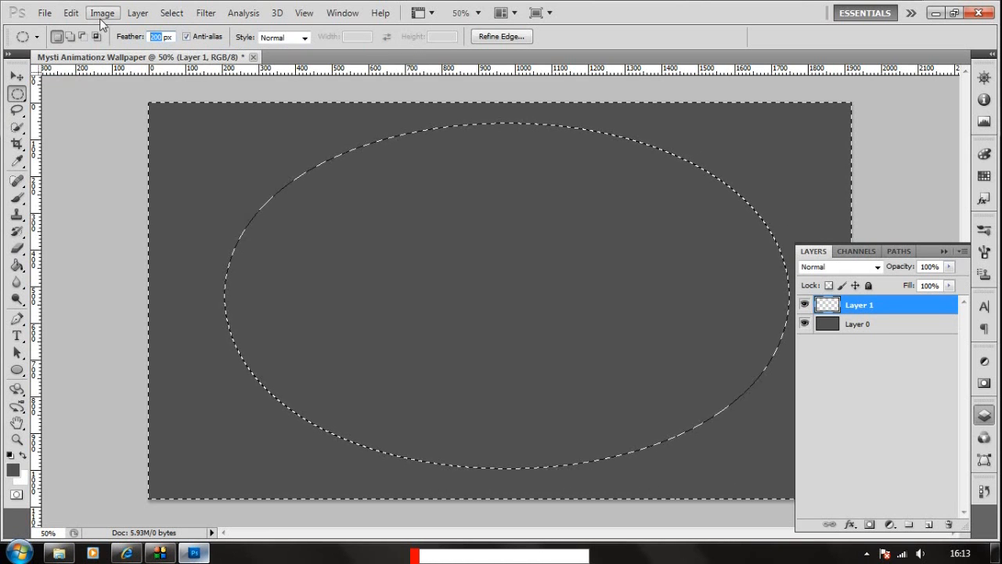
# Fill the edge selection with black at 100% opacity to form the vignette.
pyautogui.click(70, 13)
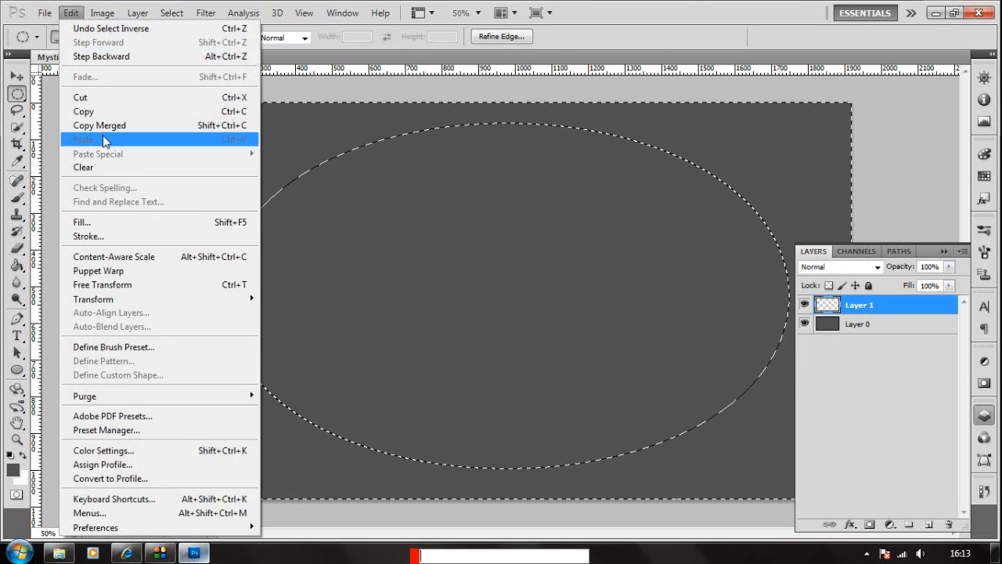
pyautogui.moveTo(109, 168)
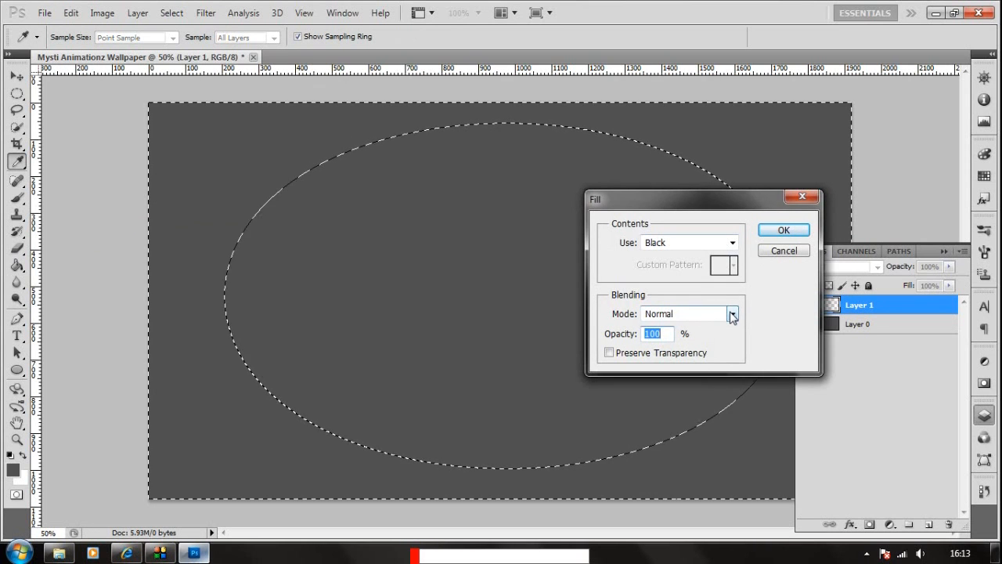
pyautogui.click(731, 241)
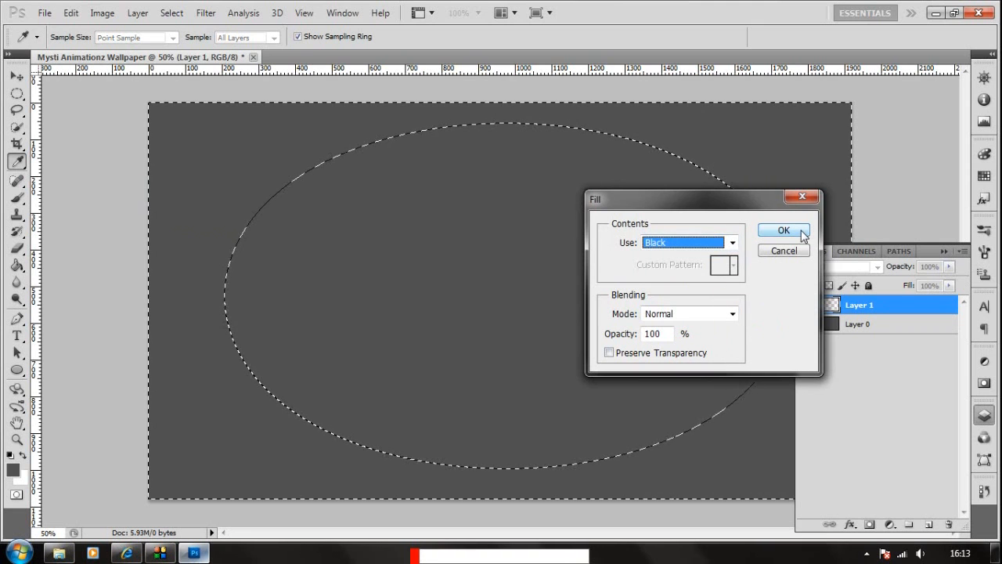
pyautogui.click(783, 229)
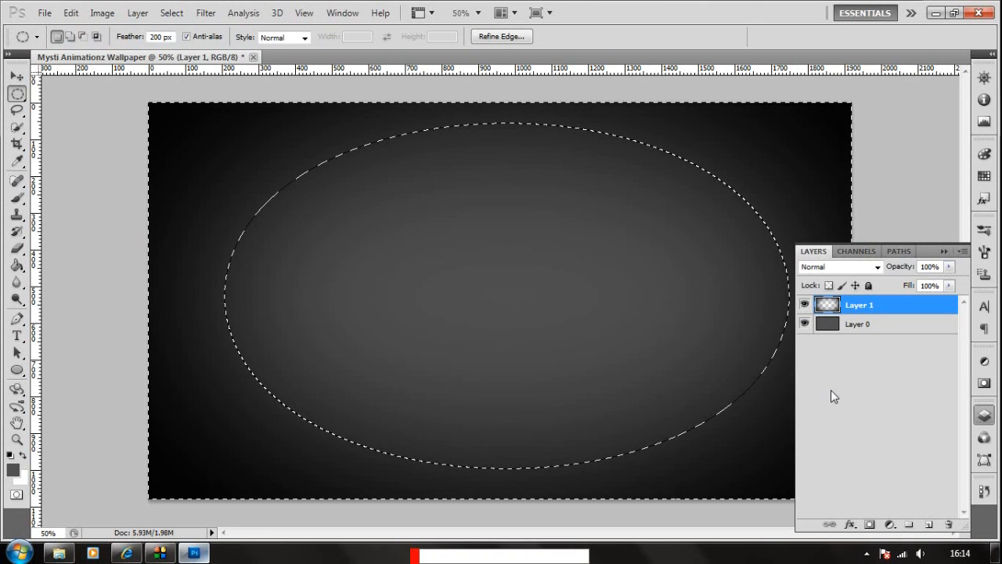
# Deselect the vignette selection and toggle the Layers panel closed and open.
pyautogui.click(171, 12)
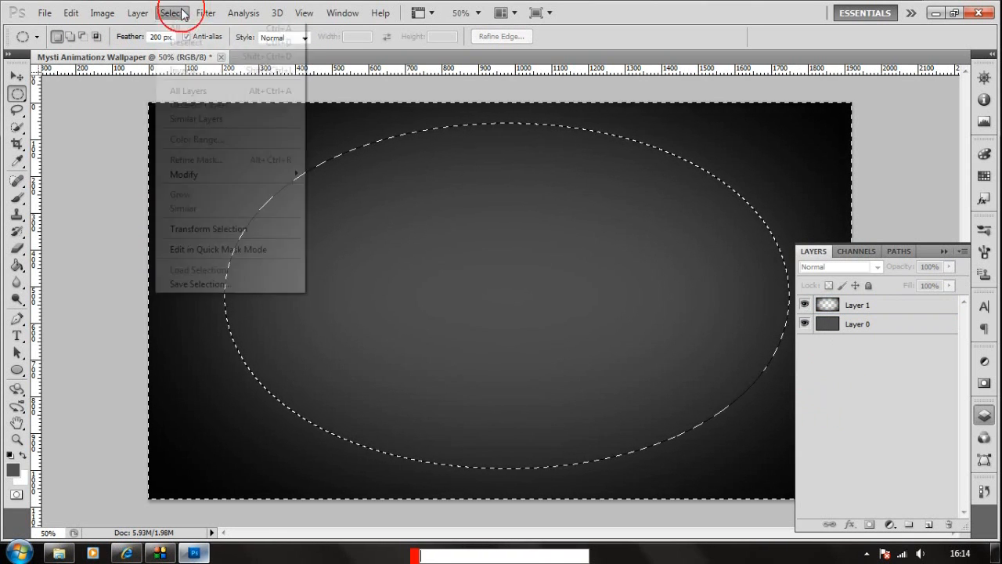
pyautogui.click(187, 28)
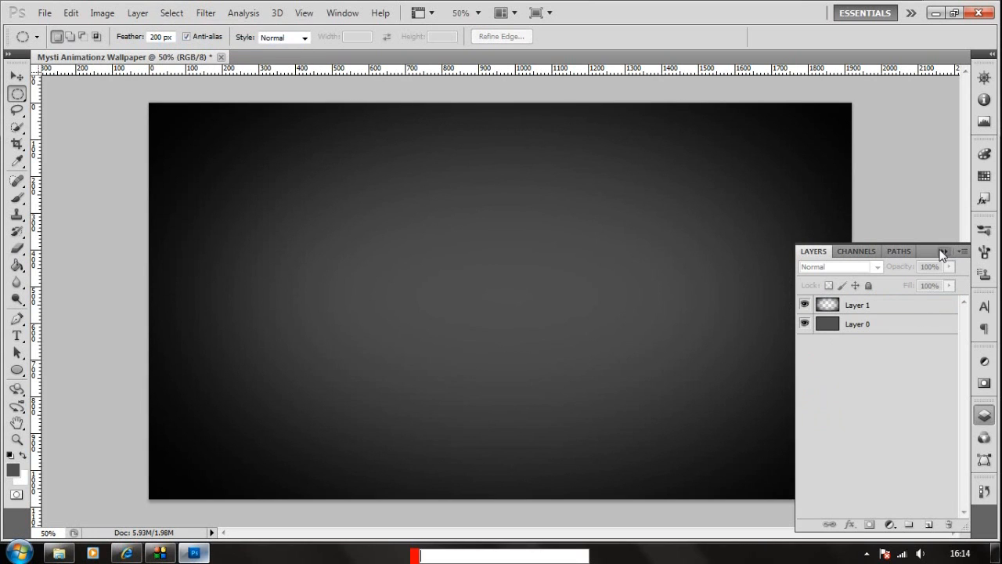
pyautogui.click(942, 250)
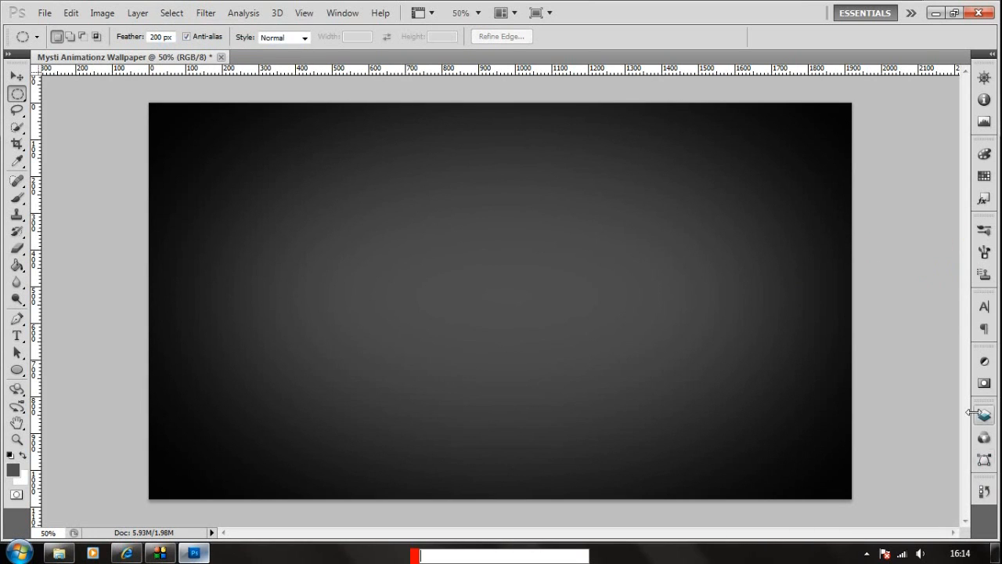
pyautogui.moveTo(985, 416)
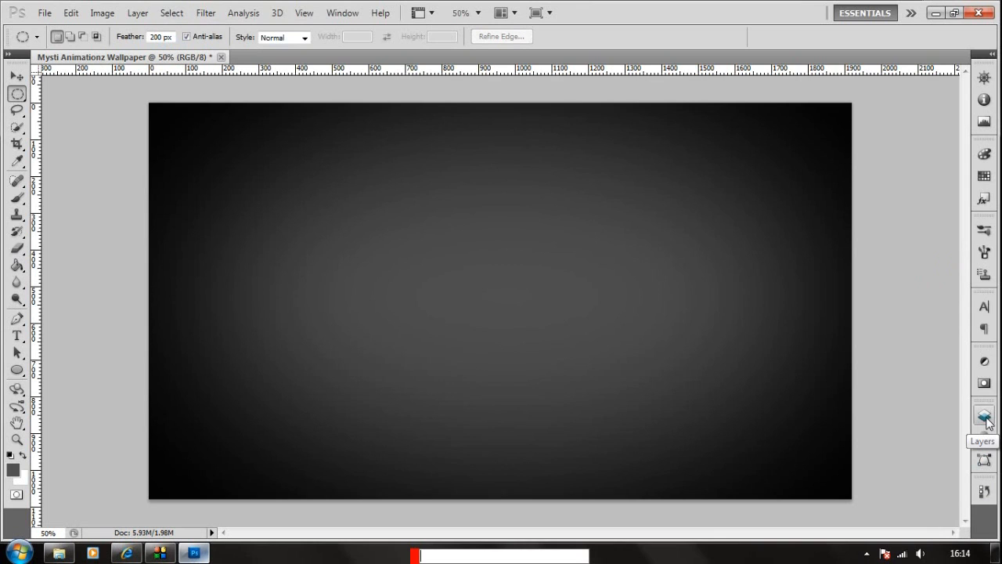
pyautogui.click(983, 417)
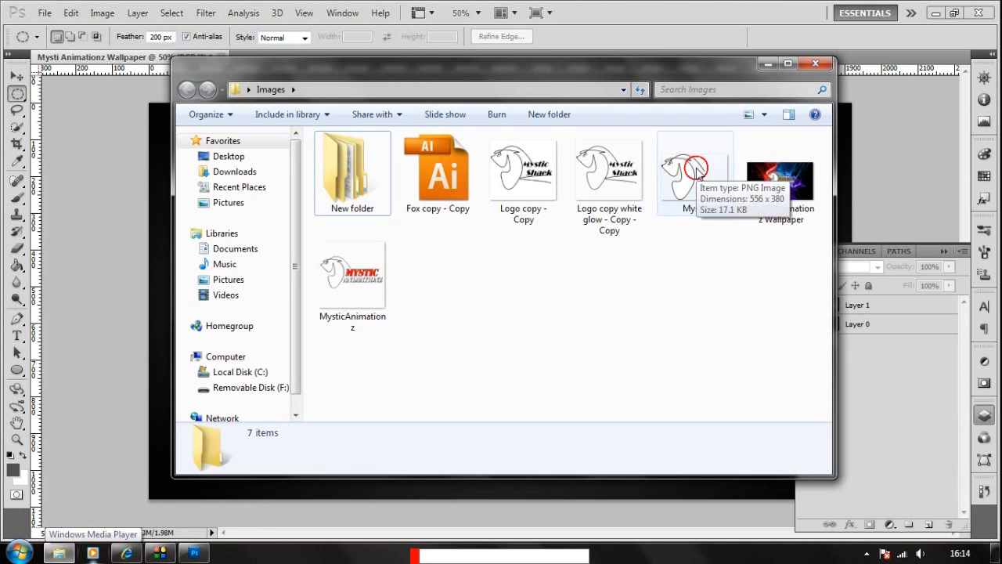
# Place the white Mystic logo, scale it down with Free Transform and centre it on the canvas.
pyautogui.click(814, 62)
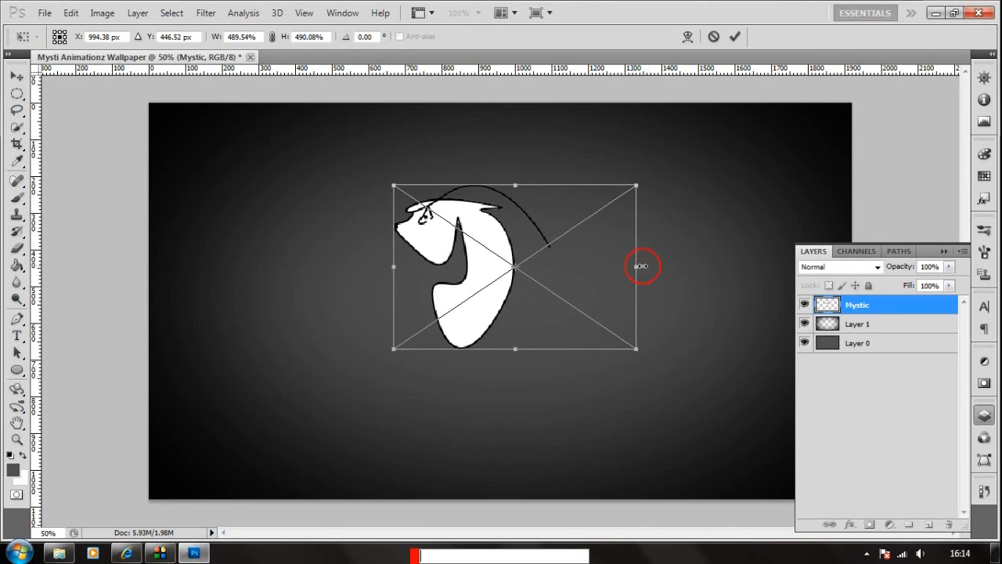
pyautogui.moveTo(636, 266); pyautogui.dragTo(660, 266)
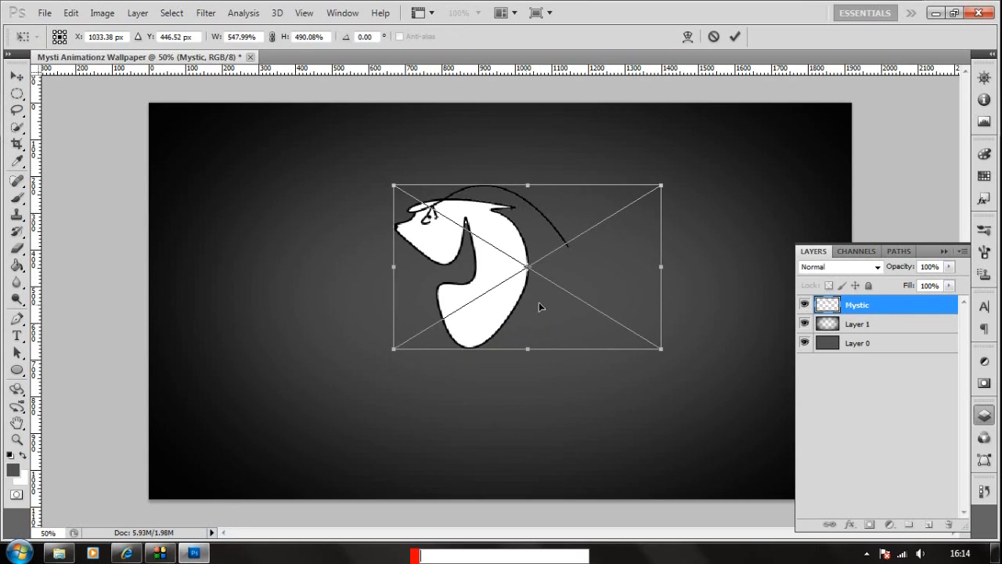
pyautogui.moveTo(534, 298)
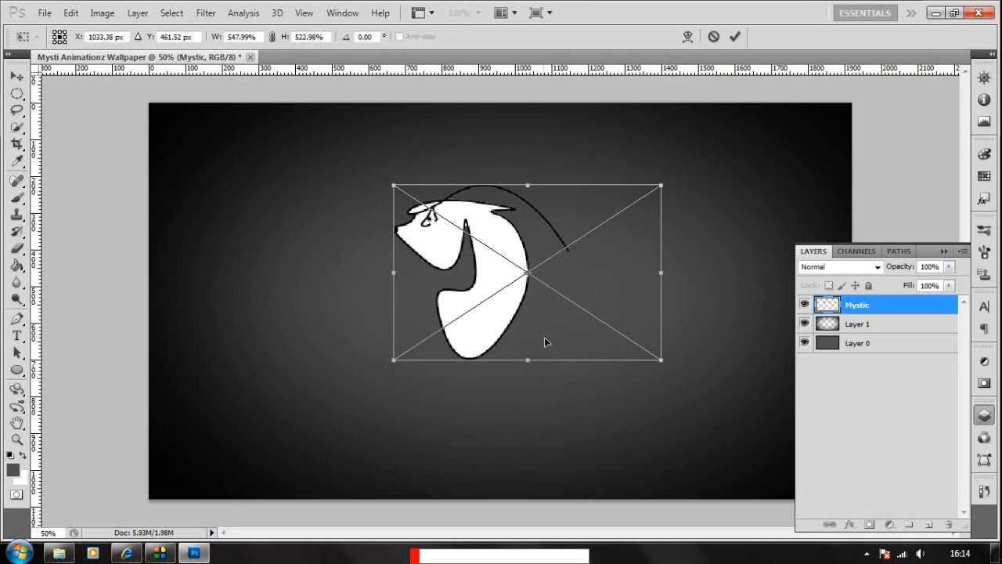
pyautogui.moveTo(661, 358); pyautogui.dragTo(645, 351)
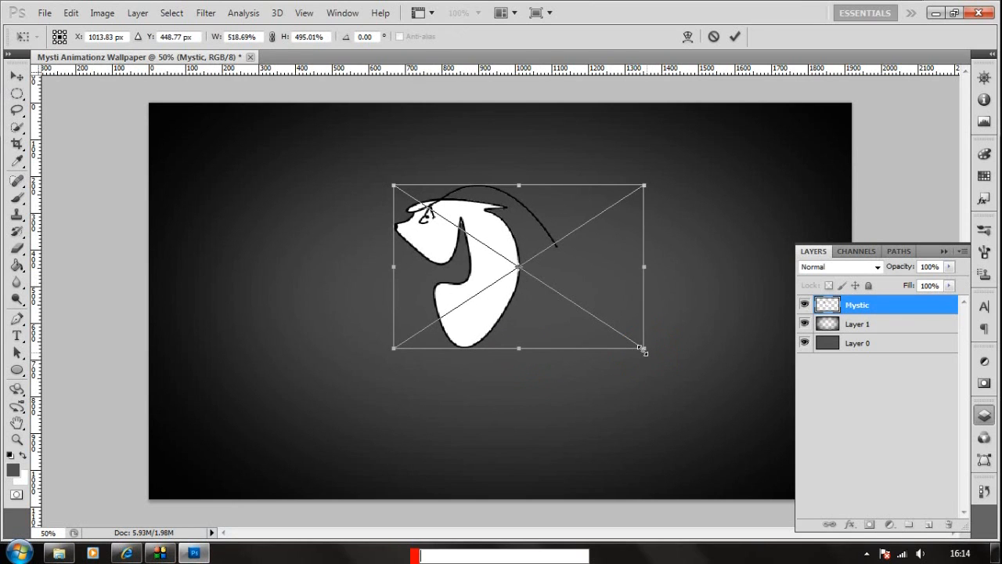
pyautogui.moveTo(645, 354); pyautogui.dragTo(642, 351)
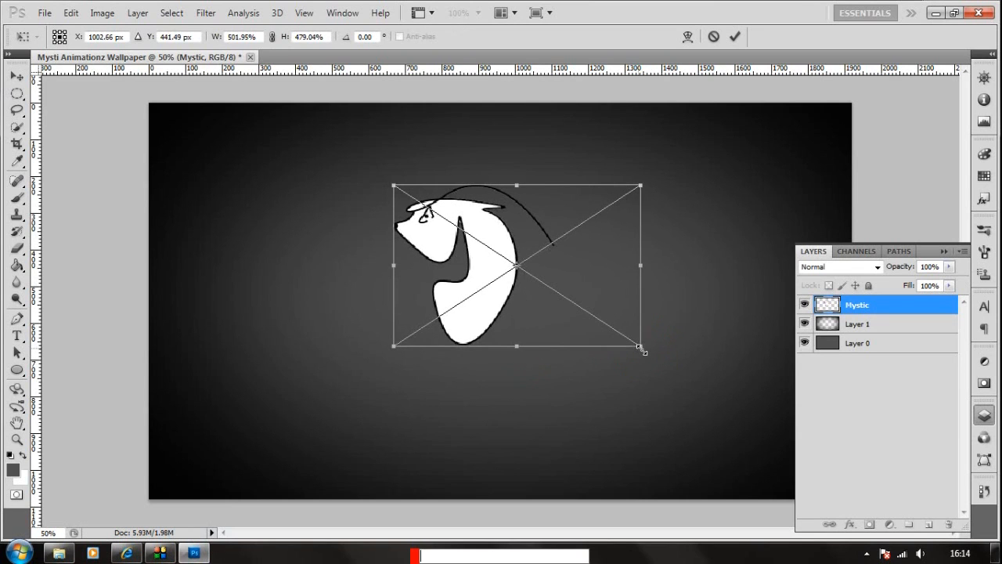
pyautogui.moveTo(644, 350); pyautogui.dragTo(645, 347)
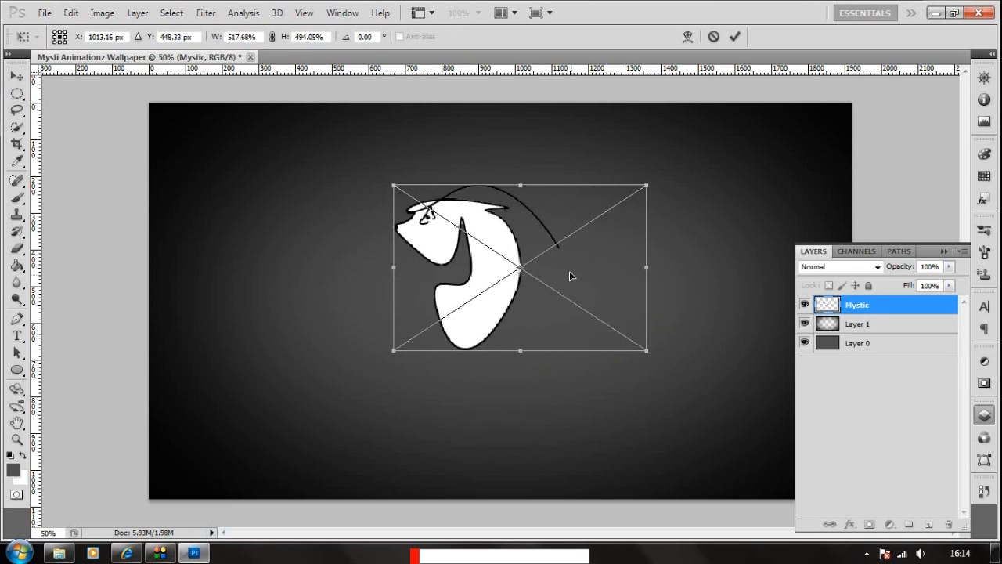
pyautogui.moveTo(572, 274); pyautogui.dragTo(556, 275)
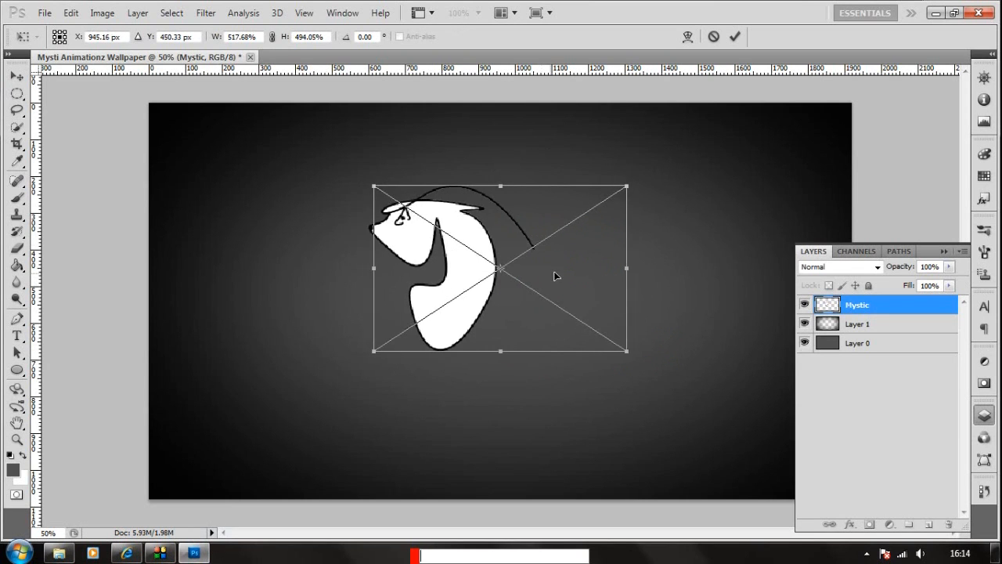
pyautogui.moveTo(501, 269); pyautogui.dragTo(513, 263)
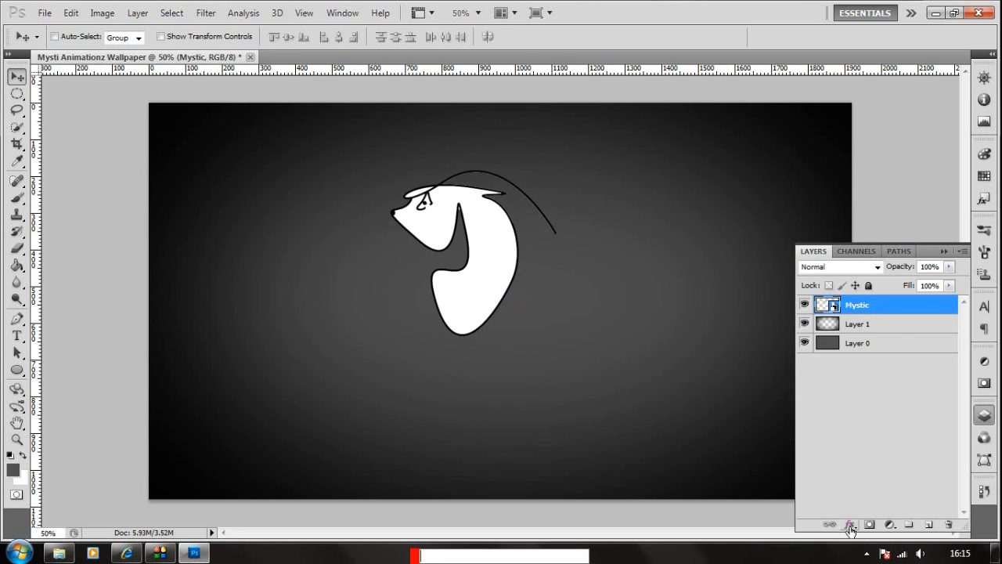
# Add a Drop Shadow layer effect to the logo with Size raised to 21 px.
pyautogui.click(849, 523)
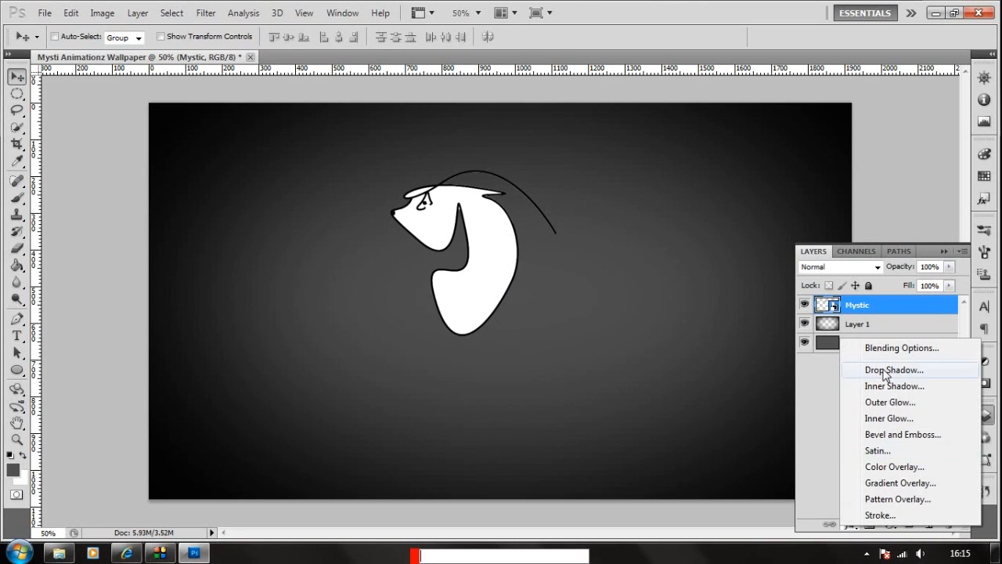
pyautogui.click(893, 370)
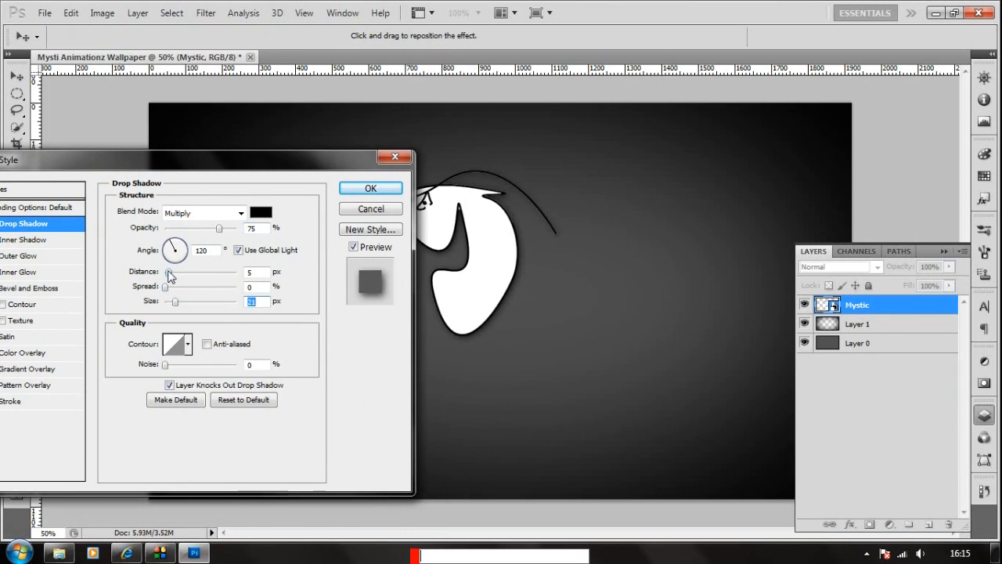
pyautogui.moveTo(169, 272); pyautogui.dragTo(180, 273)
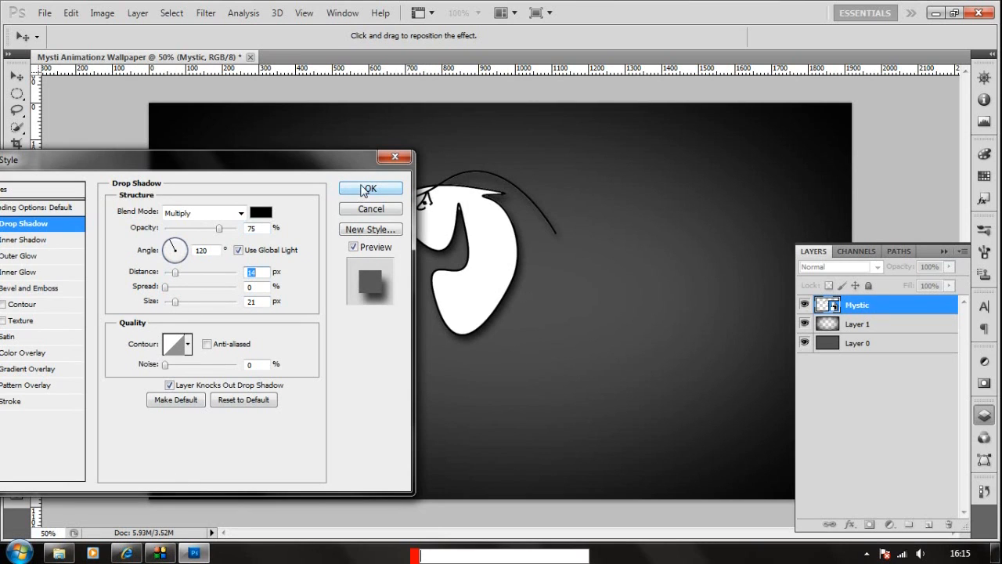
pyautogui.click(370, 188)
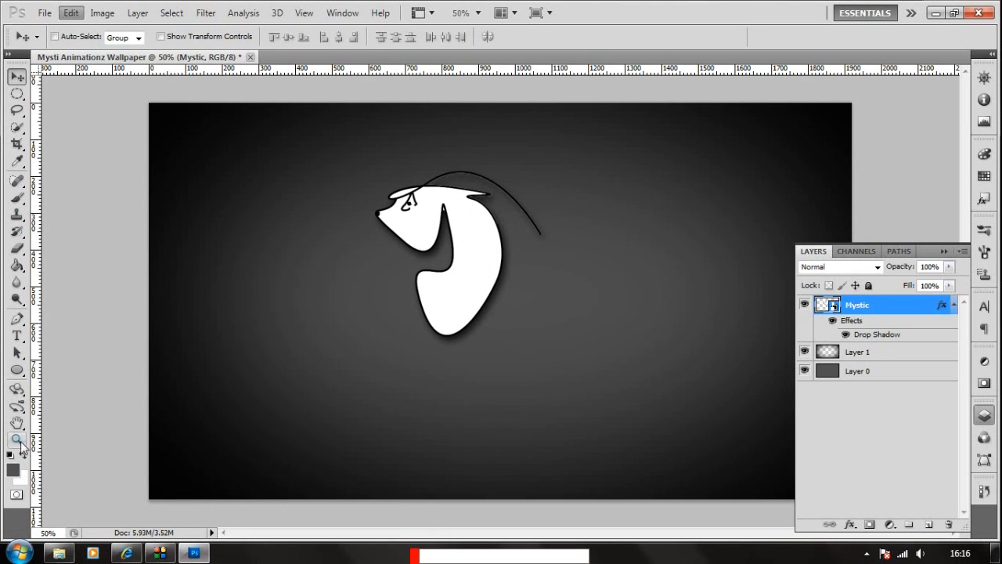
# Zoom to 100% and add a thin black Outside stroke effect to the logo.
pyautogui.click(483, 225)
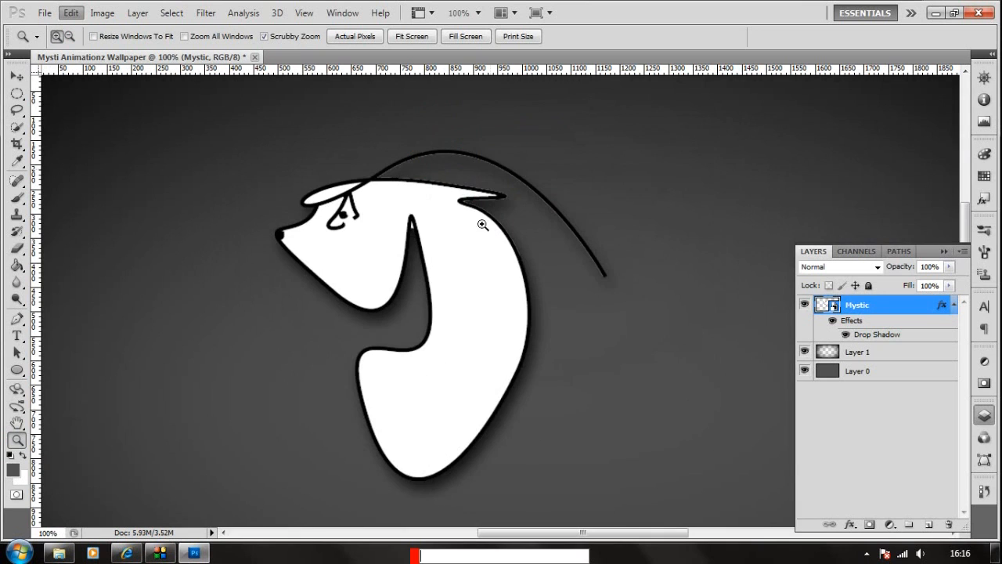
pyautogui.moveTo(274, 221)
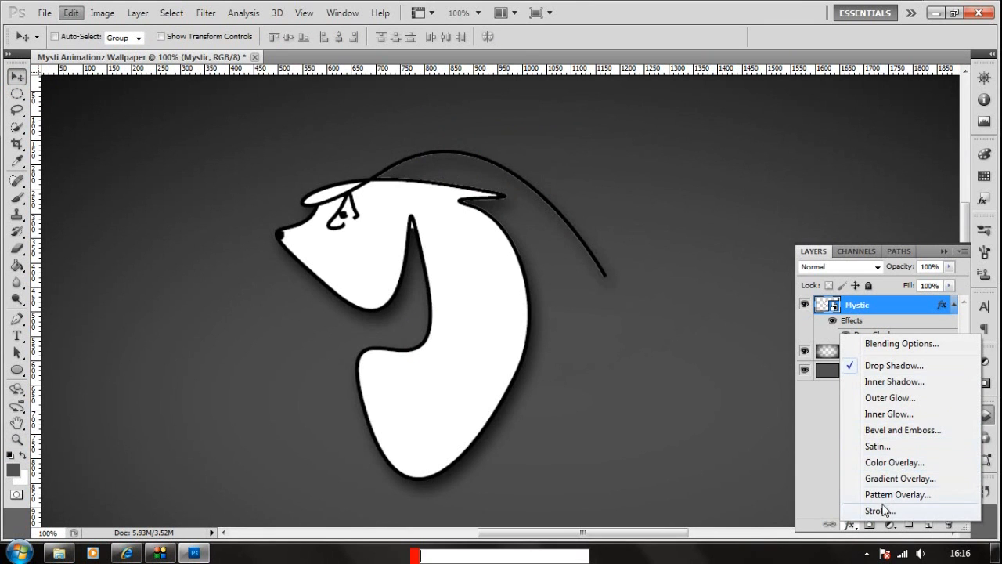
pyautogui.click(878, 511)
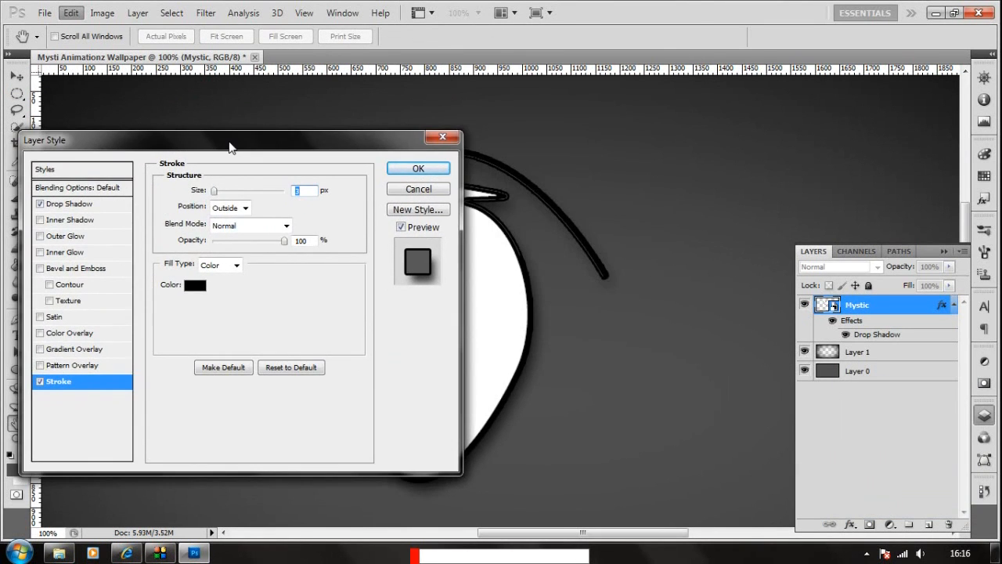
pyautogui.moveTo(232, 140); pyautogui.dragTo(311, 257)
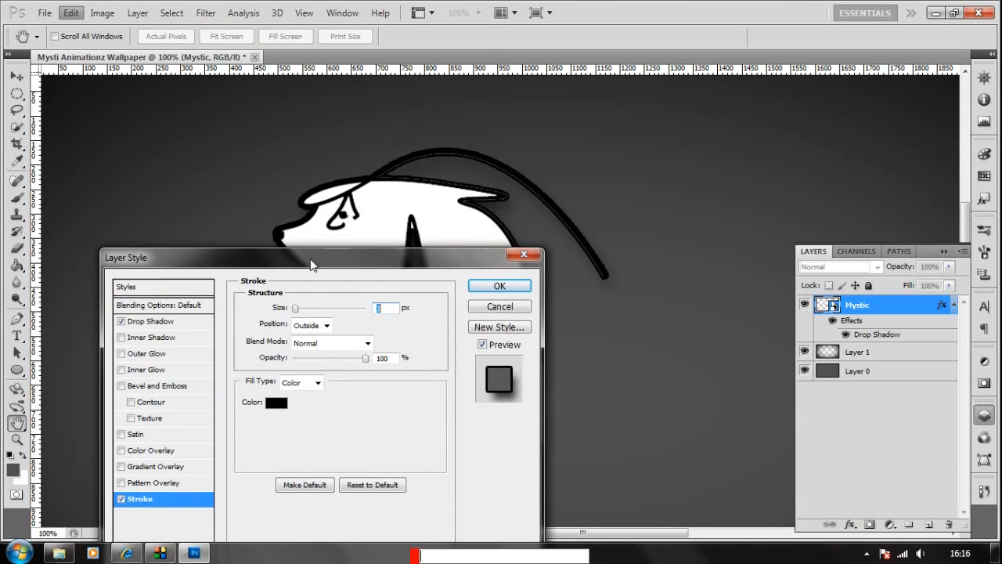
pyautogui.click(367, 357)
pyautogui.write('1')
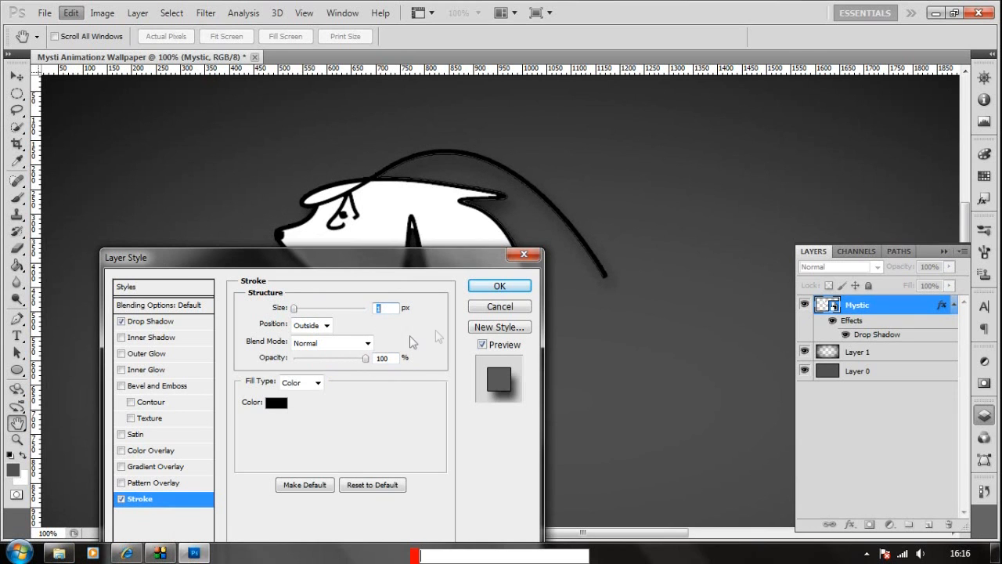
pyautogui.click(499, 285)
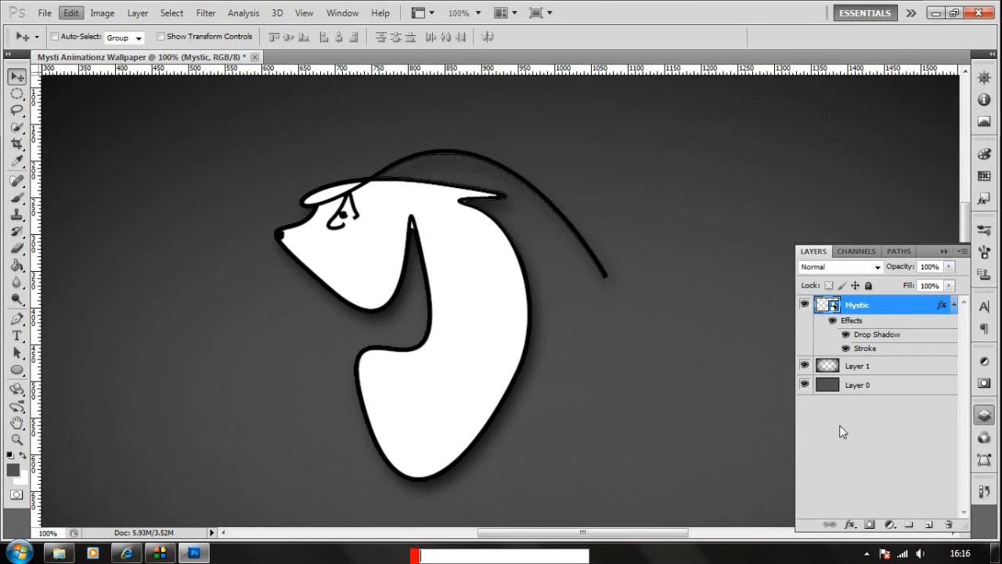
# Add a Bevel and Emboss effect to the logo, trying Contour and Range before applying.
pyautogui.click(848, 525)
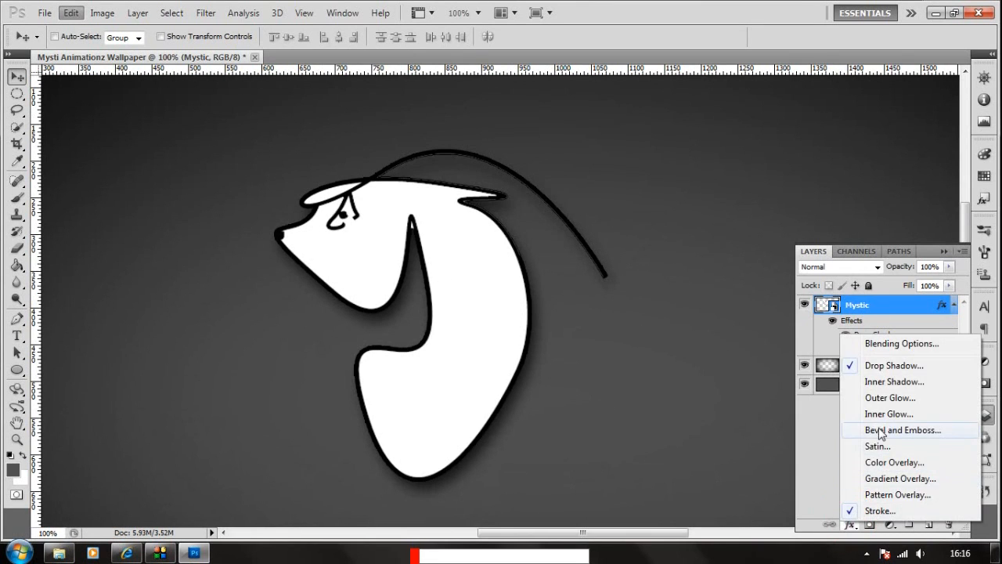
pyautogui.click(902, 429)
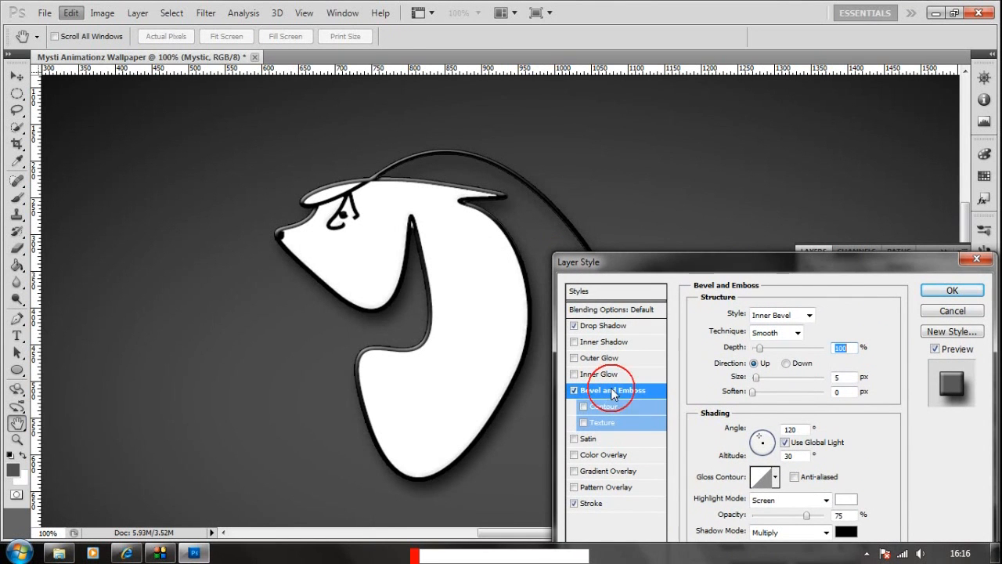
pyautogui.click(604, 405)
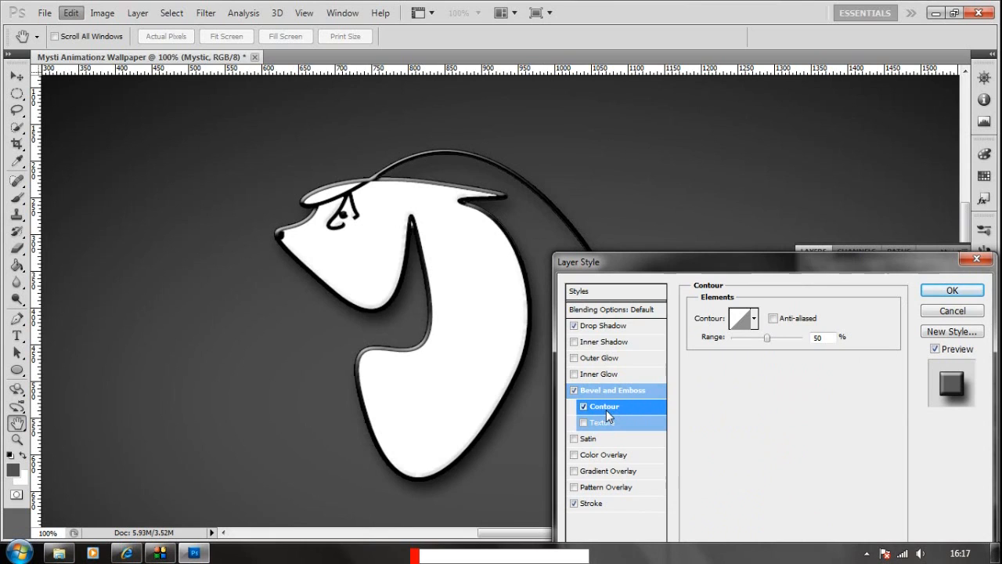
pyautogui.click(584, 407)
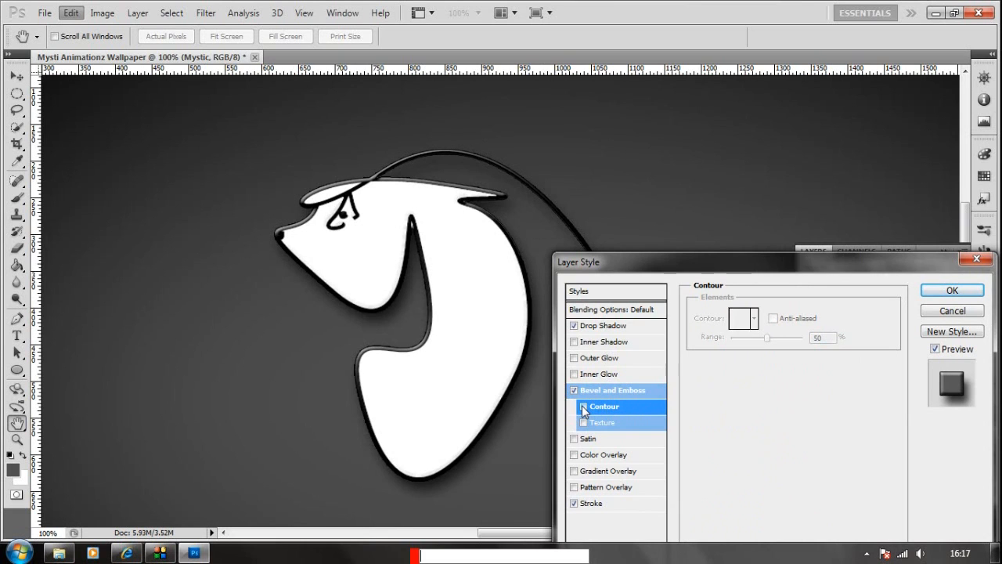
pyautogui.click(573, 408)
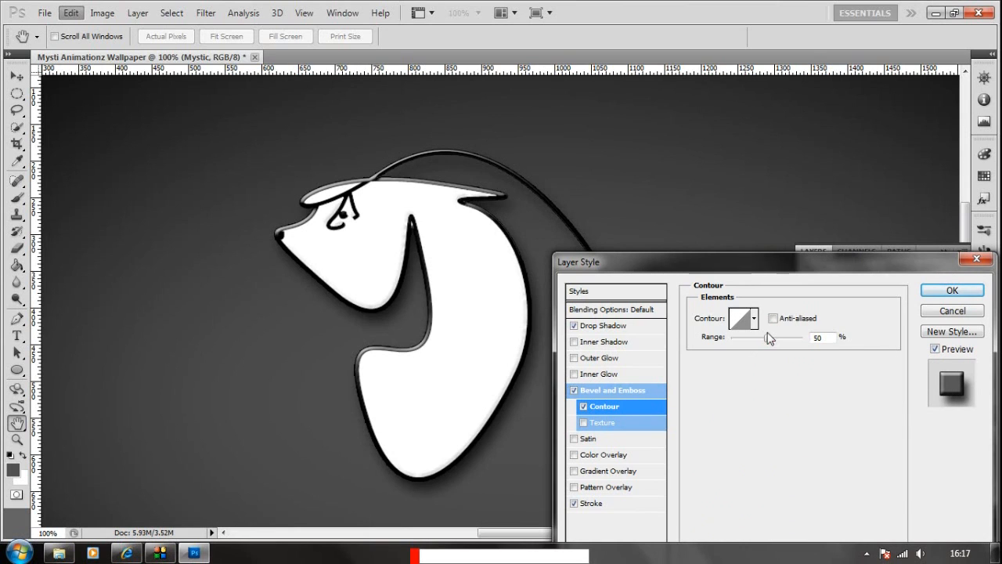
pyautogui.moveTo(770, 337); pyautogui.dragTo(730, 337)
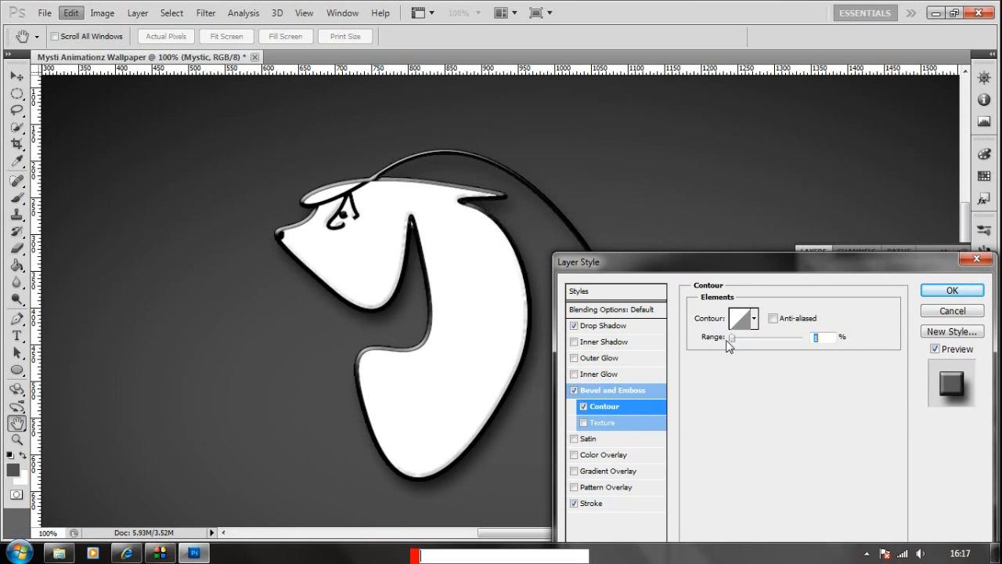
pyautogui.click(603, 423)
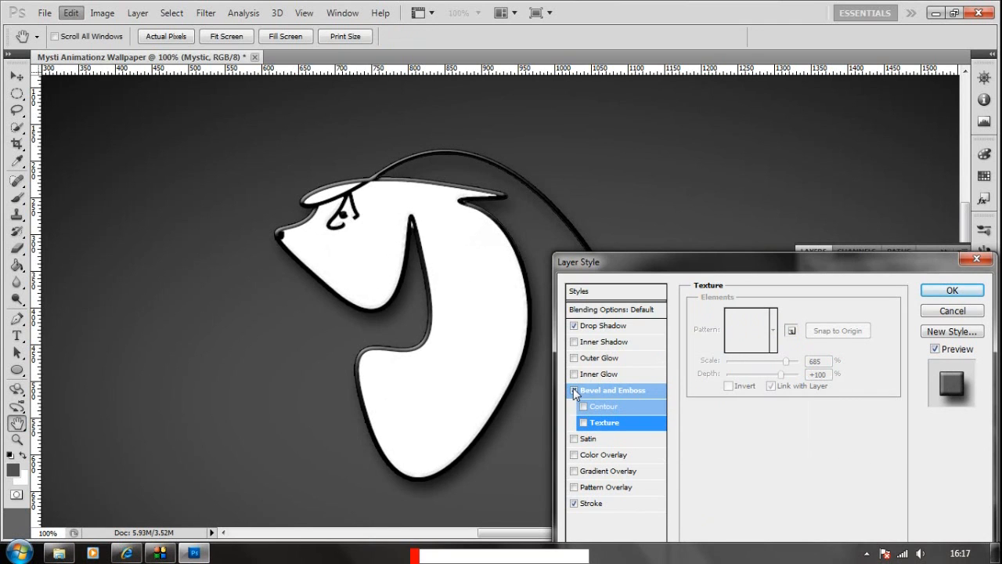
pyautogui.click(952, 290)
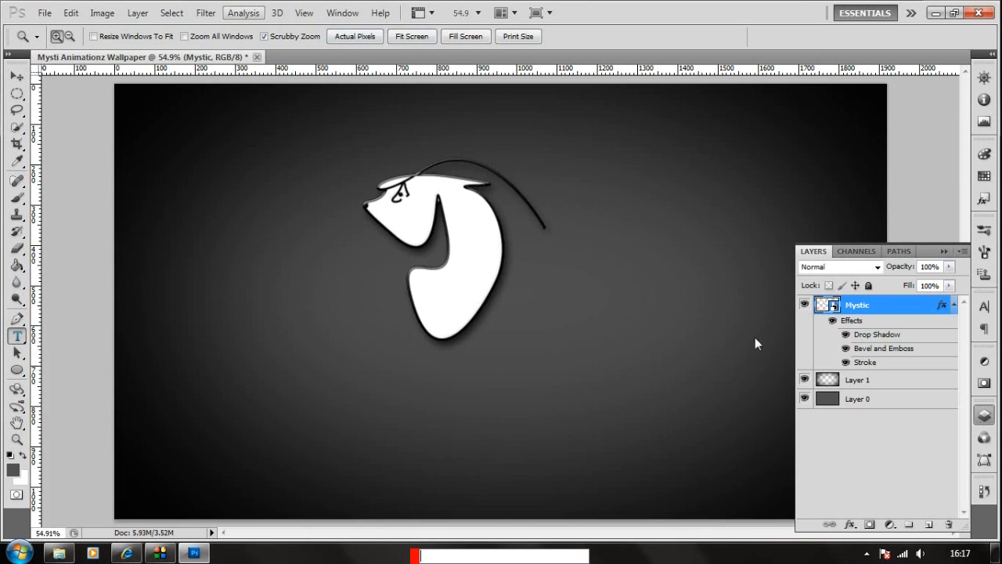
# Type 'MYSTIC' in red Stencil at a large point size to the right of the logo.
pyautogui.click(16, 335)
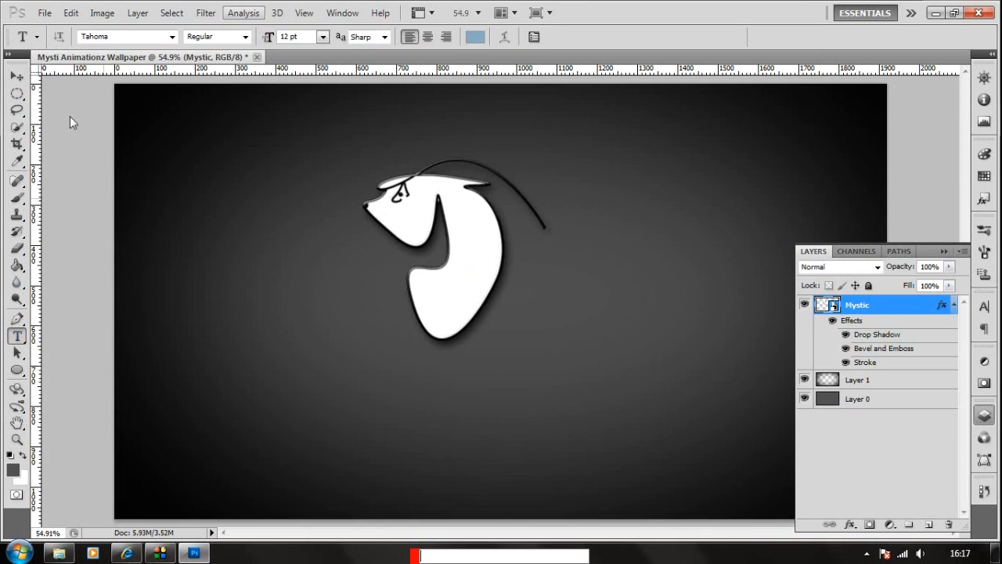
pyautogui.moveTo(551, 269)
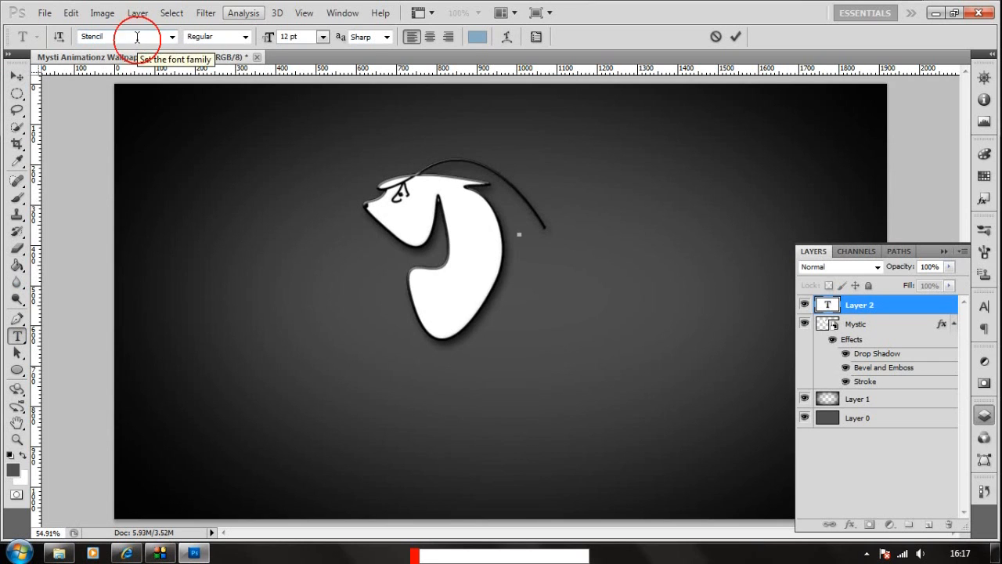
pyautogui.click(476, 36)
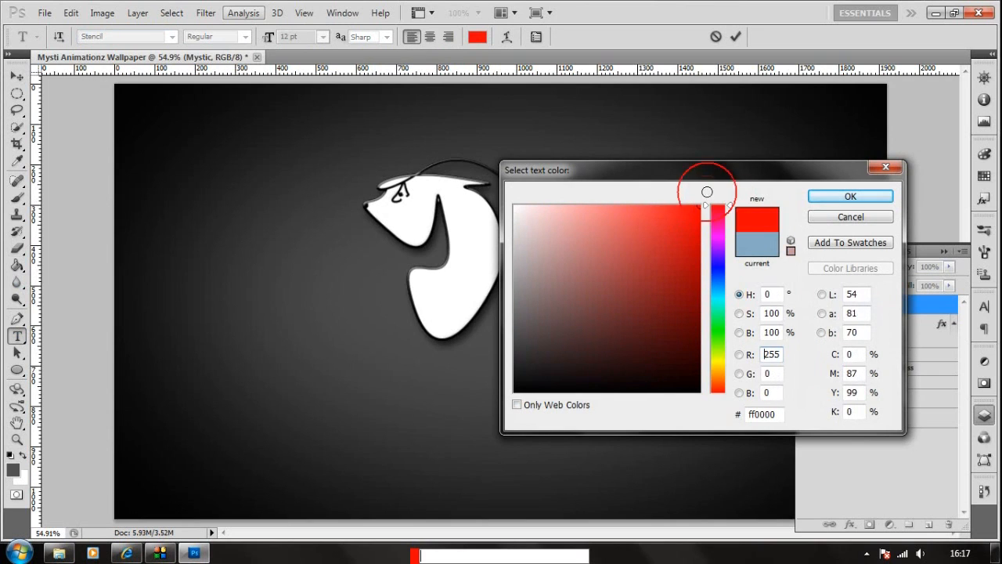
pyautogui.click(849, 196)
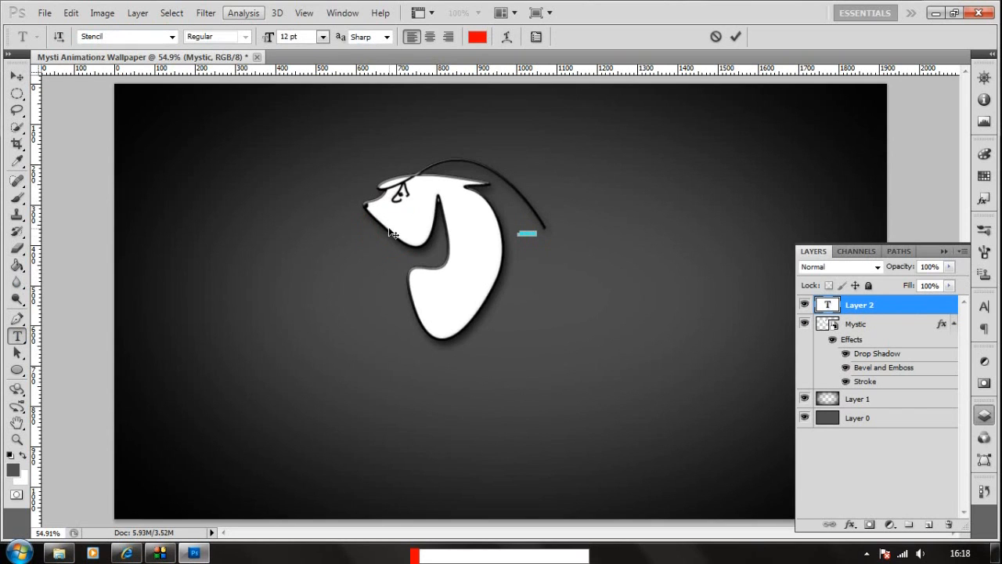
pyautogui.click(323, 36)
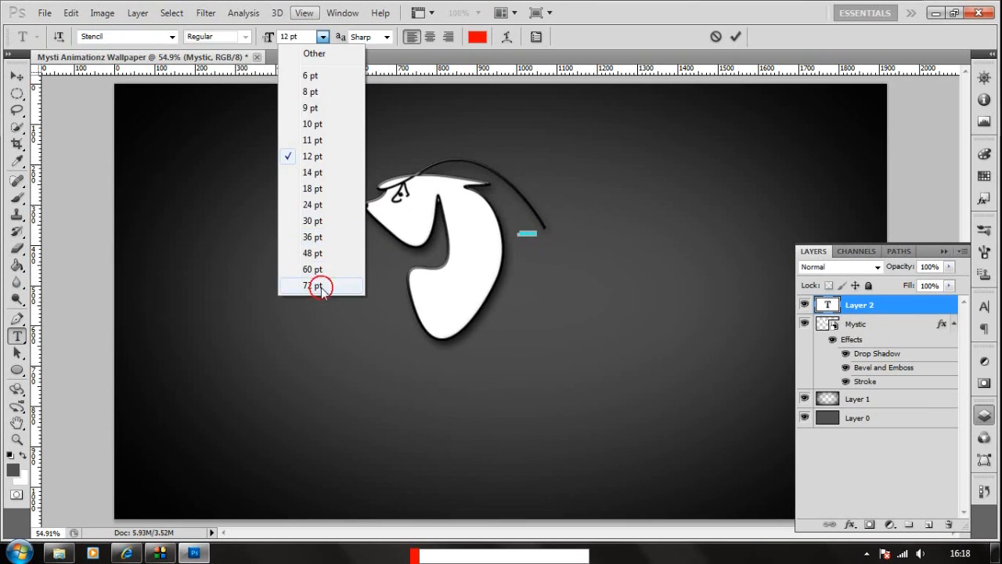
pyautogui.click(311, 285)
pyautogui.write('1')
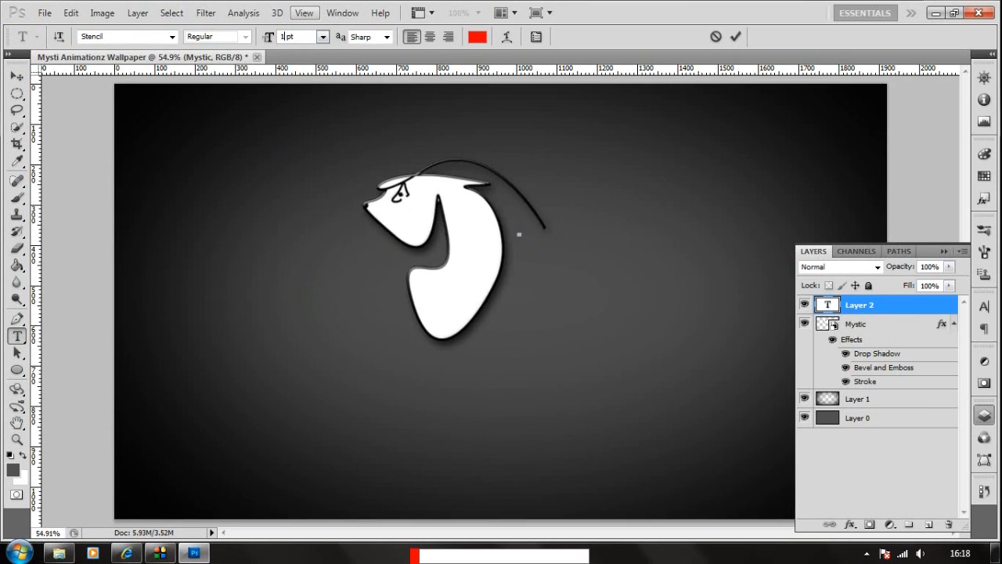
pyautogui.write('MYSTIC')
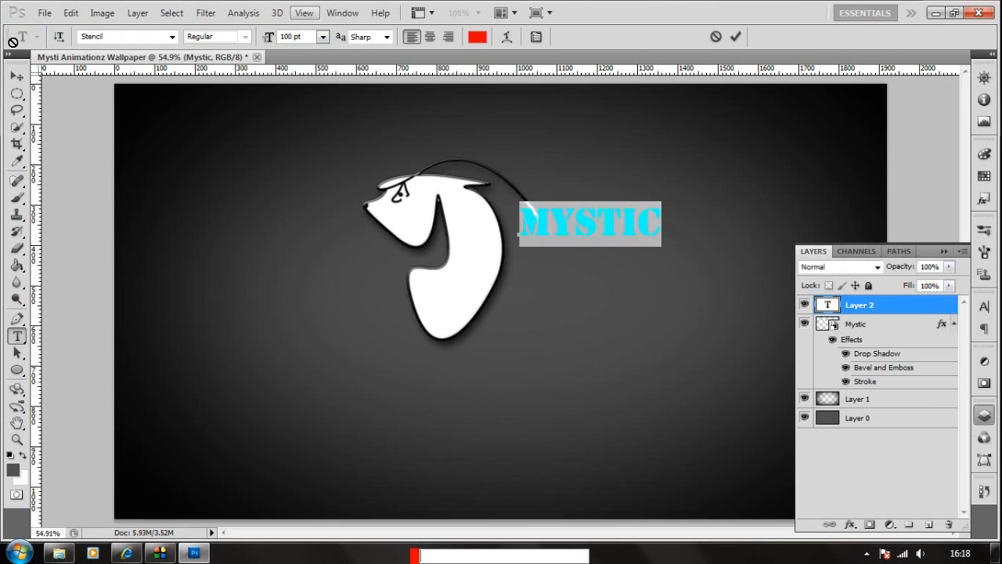
pyautogui.press('ctrl+t')
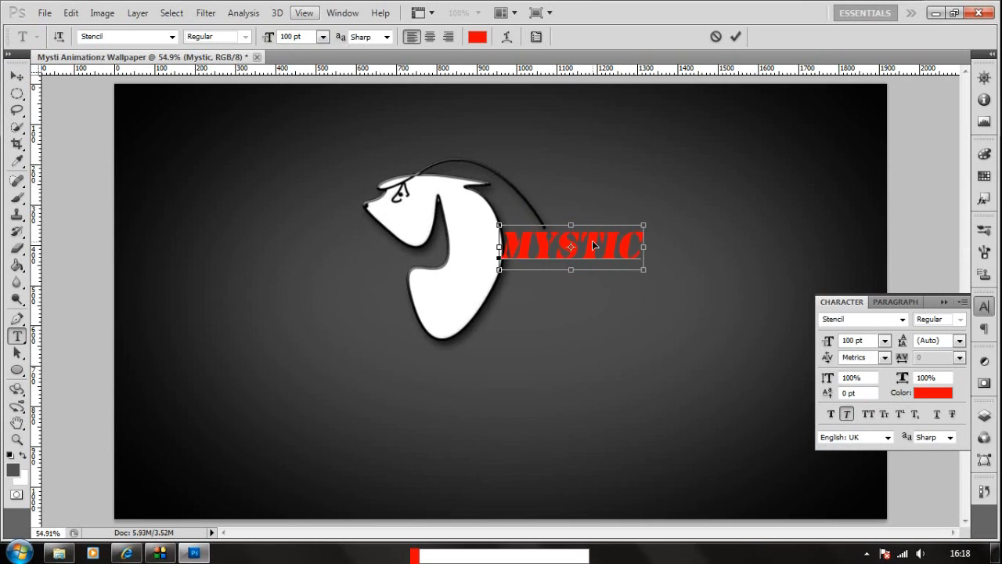
# Nudge MYSTIC beside the logo and add 'ANIMATIONZ' in white below it at a smaller size.
pyautogui.moveTo(572, 248); pyautogui.dragTo(583, 249)
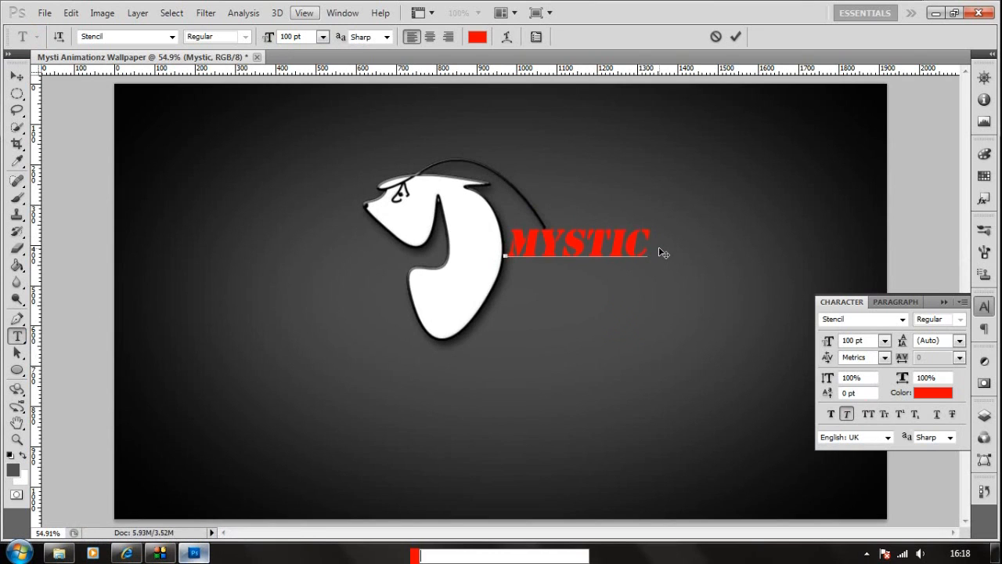
pyautogui.write('ANIMATIONZ')
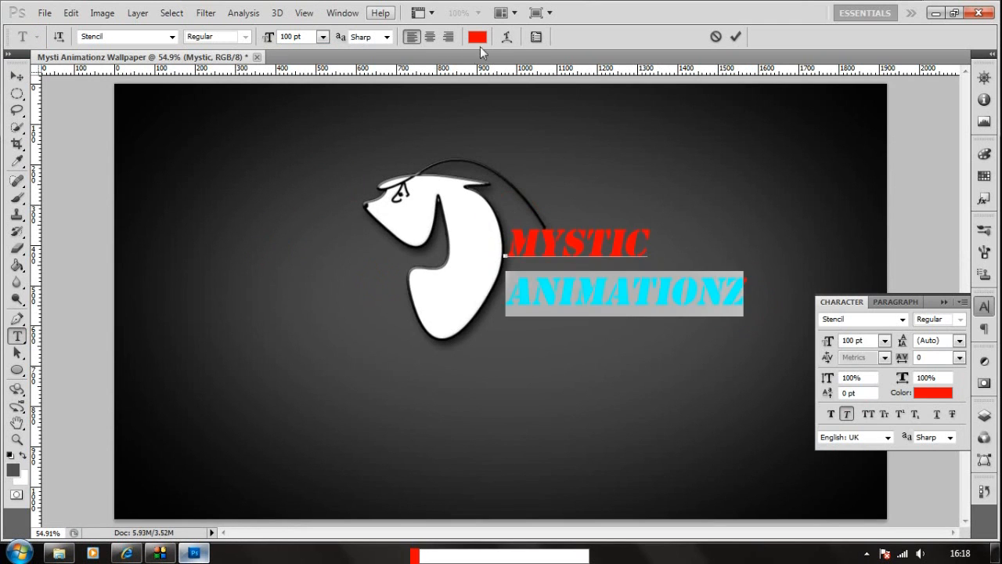
pyautogui.click(477, 38)
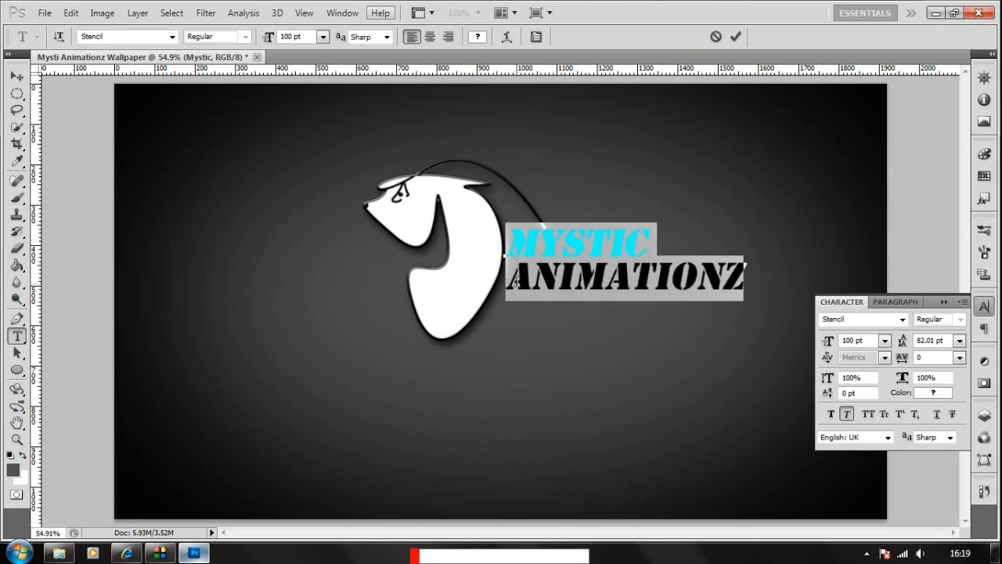
pyautogui.click(323, 36)
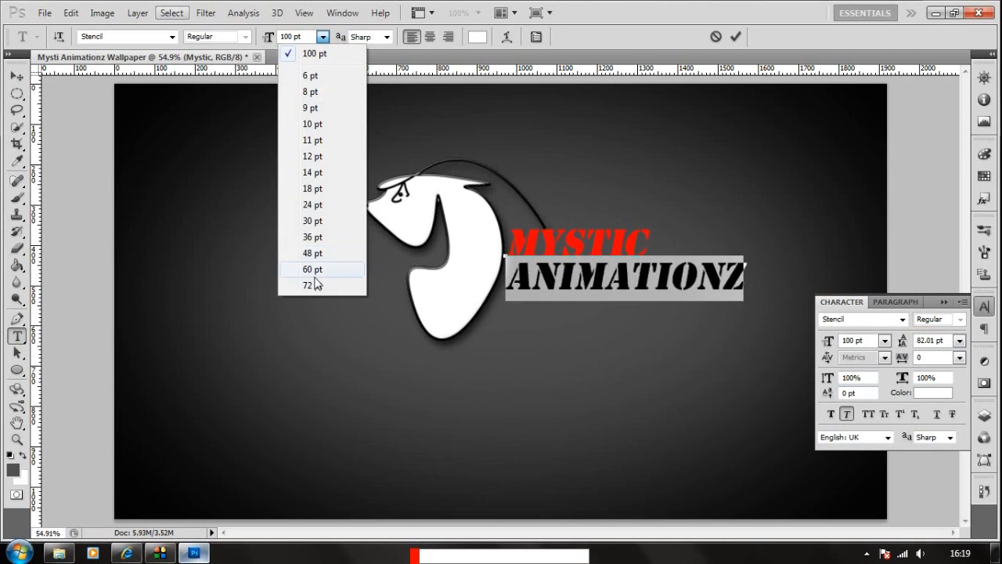
pyautogui.click(307, 285)
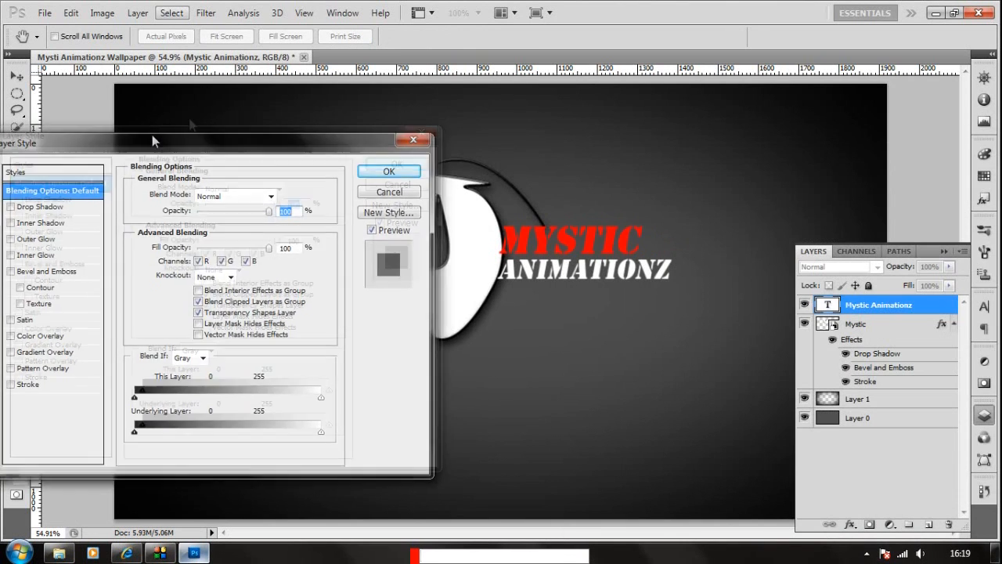
# Enable Drop Shadow on the ANIMATIONZ text layer in Layer Style and apply it.
pyautogui.moveTo(154, 141); pyautogui.dragTo(52, 116)
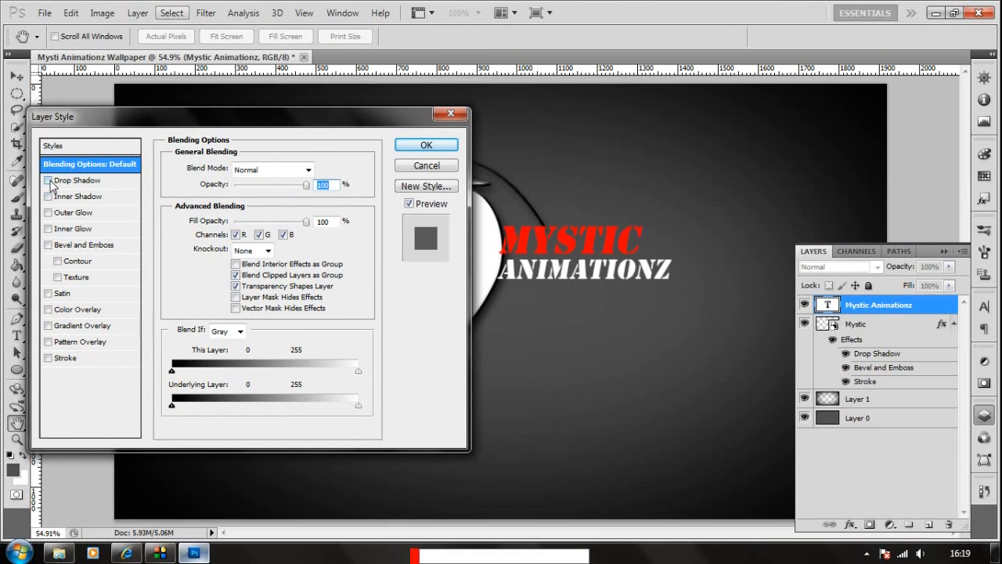
pyautogui.click(47, 180)
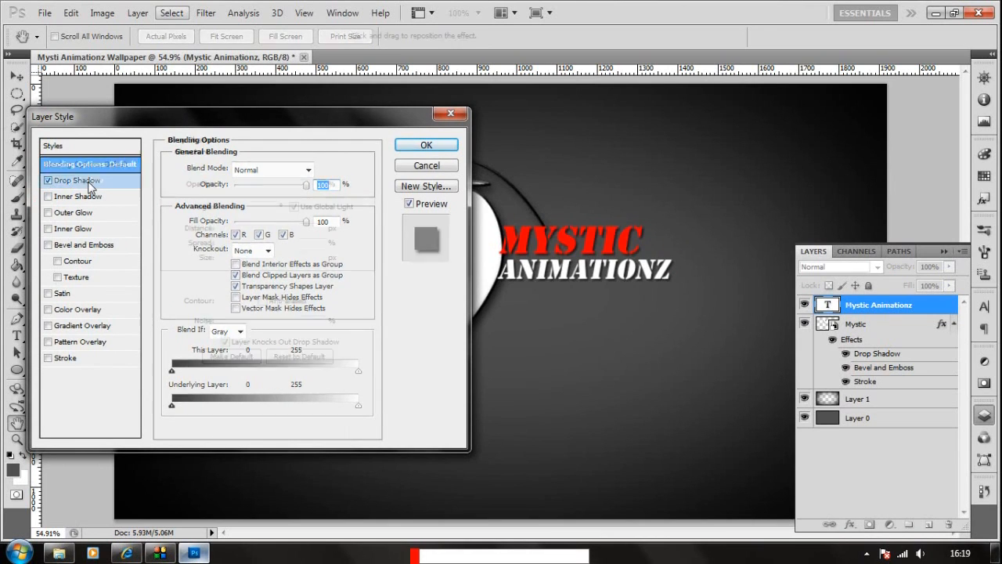
pyautogui.click(78, 181)
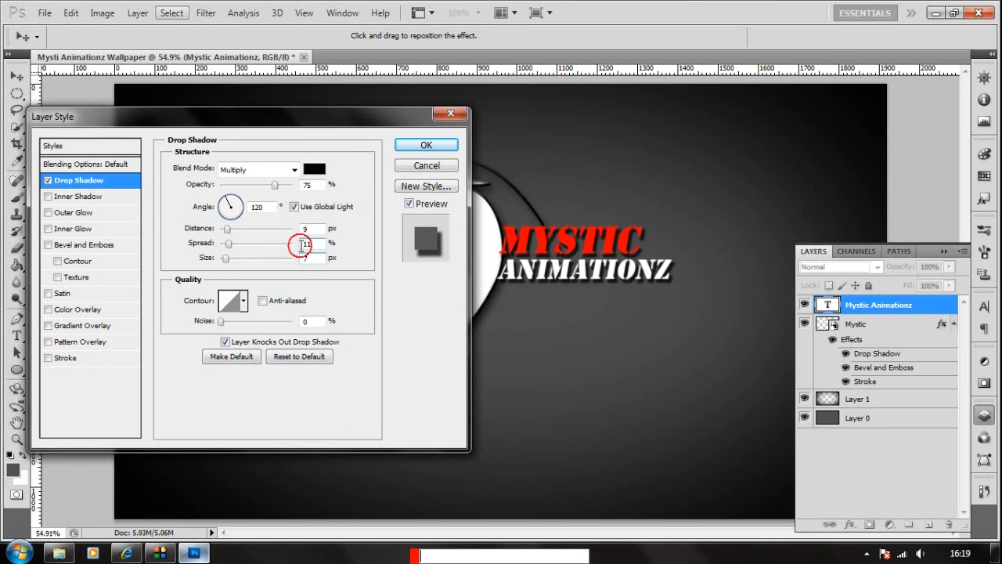
pyautogui.click(426, 144)
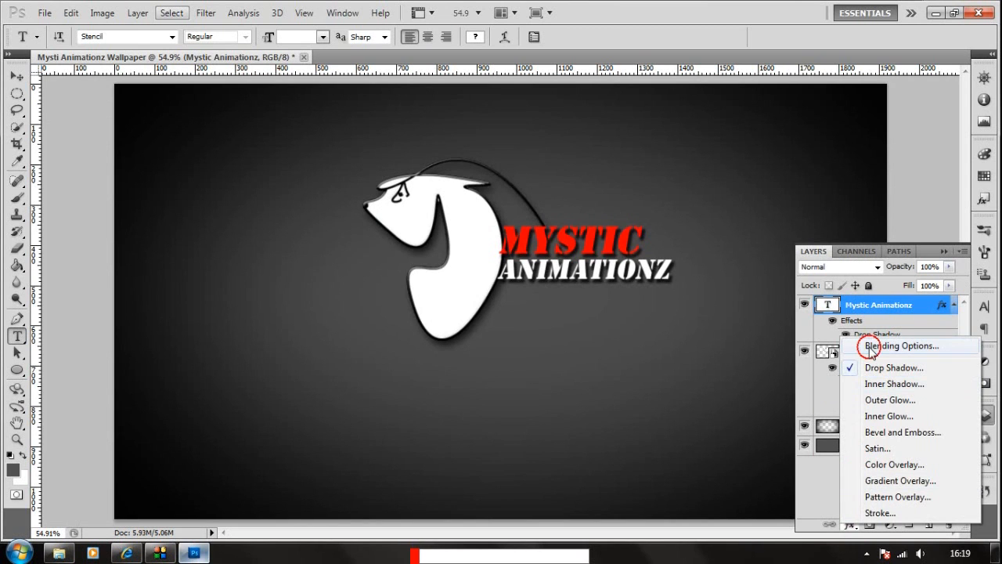
# Enable Bevel and Emboss on the title layer and apply it.
pyautogui.click(900, 346)
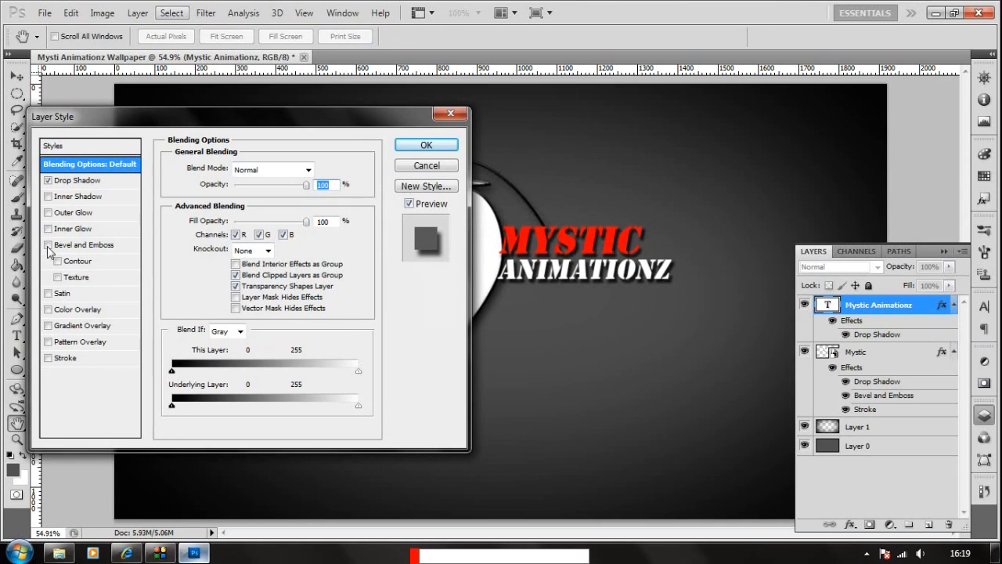
pyautogui.click(47, 244)
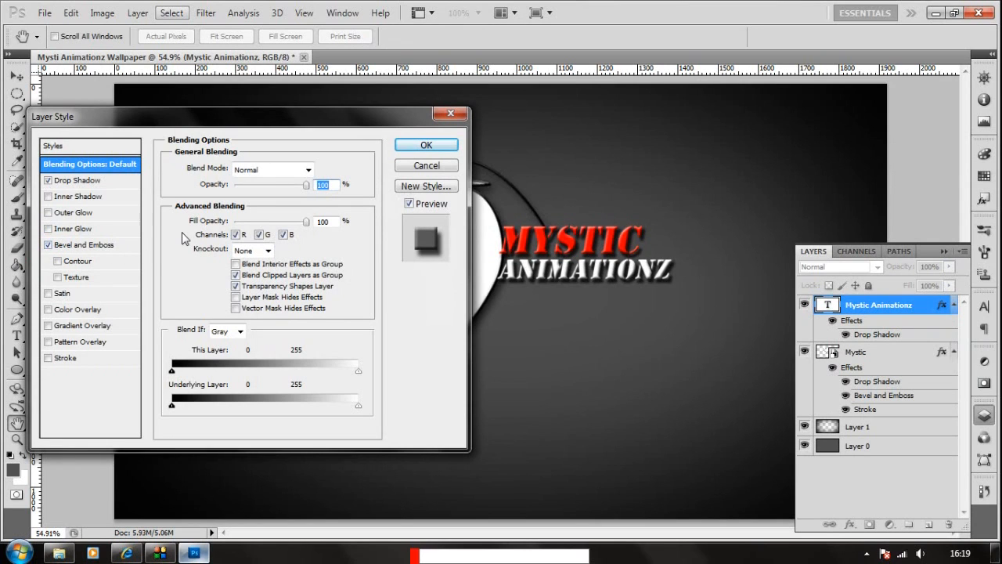
pyautogui.moveTo(212, 235)
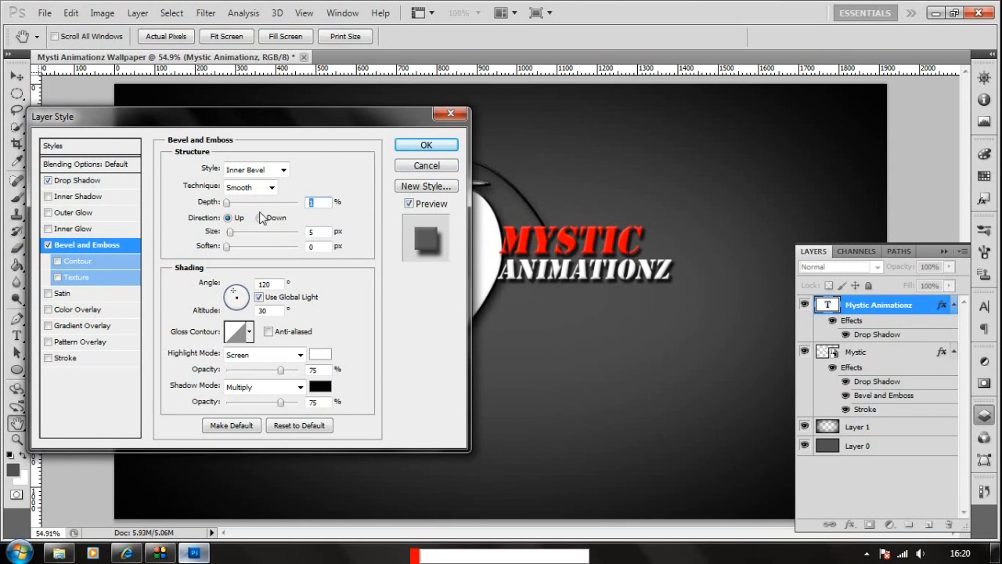
pyautogui.click(426, 144)
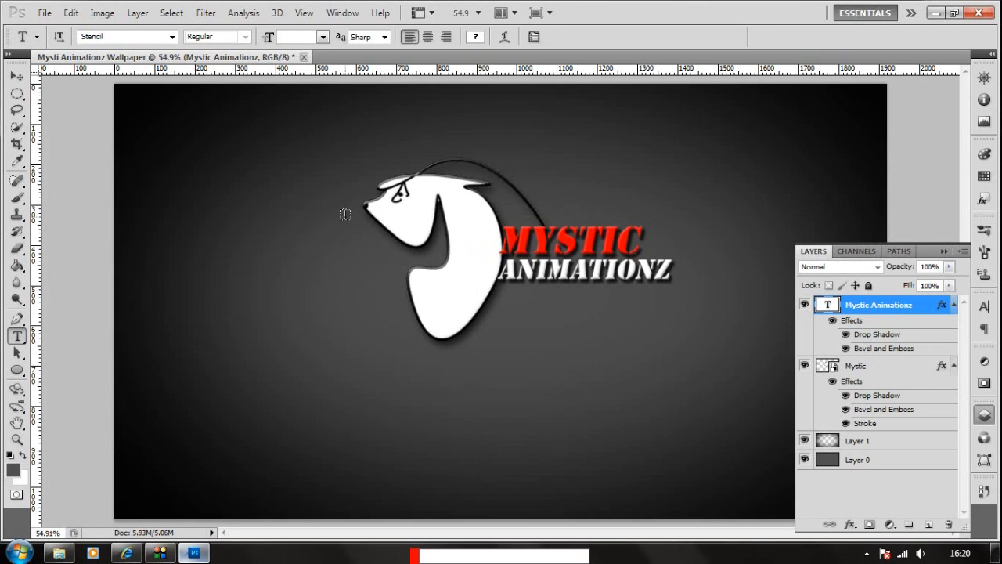
pyautogui.moveTo(859, 382)
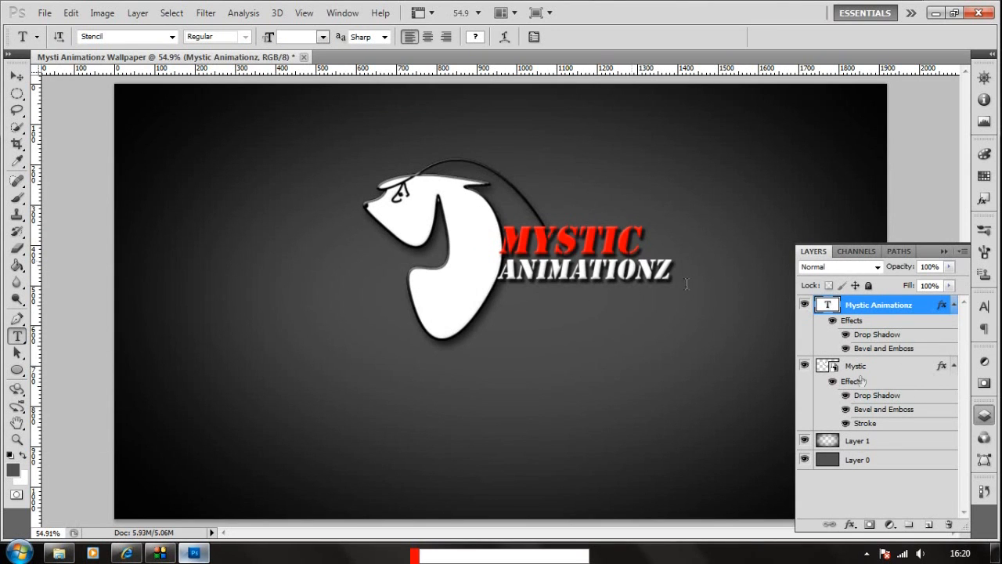
# Reopen the title's layer style, adjust the Bevel and Emboss depth and apply it.
pyautogui.click(941, 304)
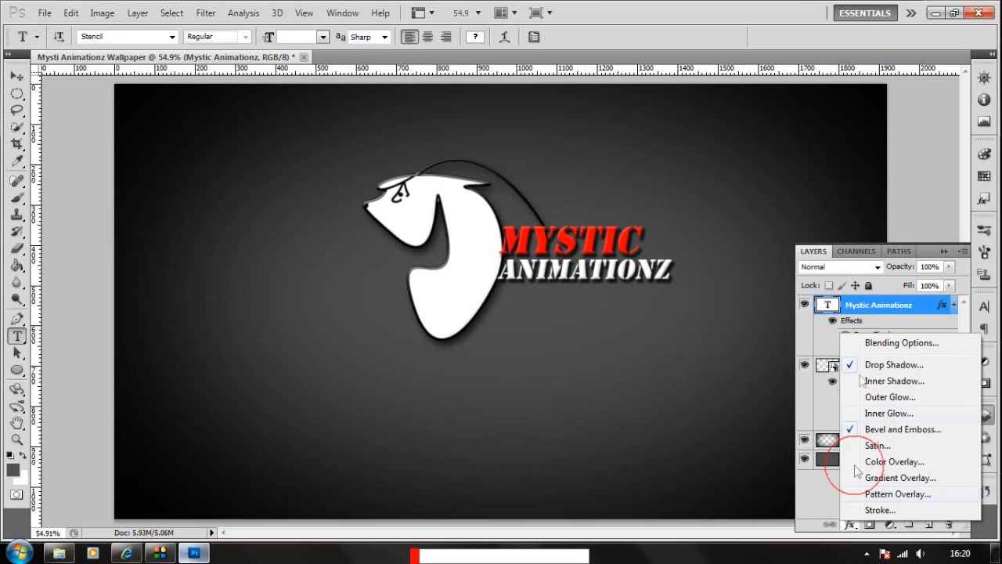
pyautogui.click(902, 341)
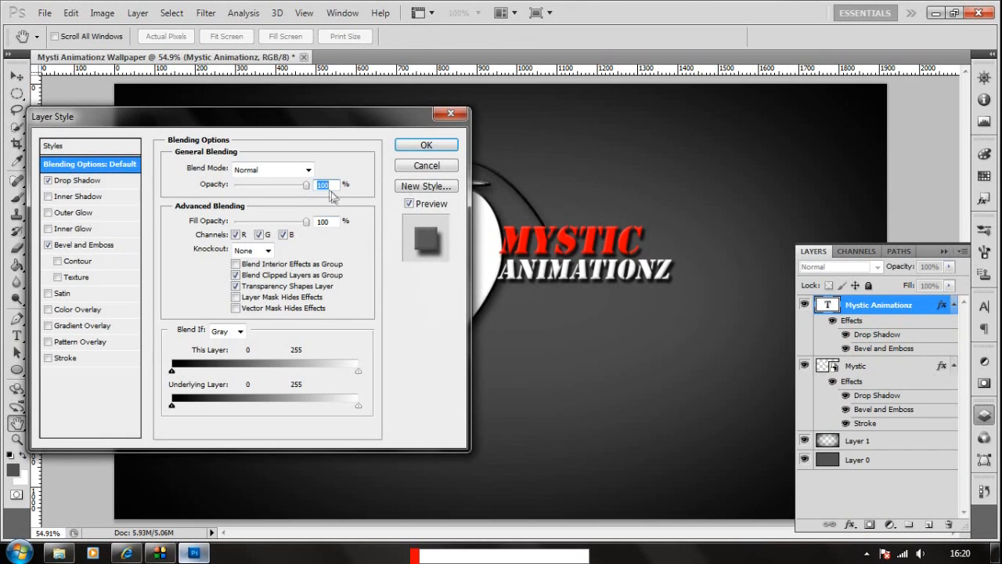
pyautogui.click(82, 244)
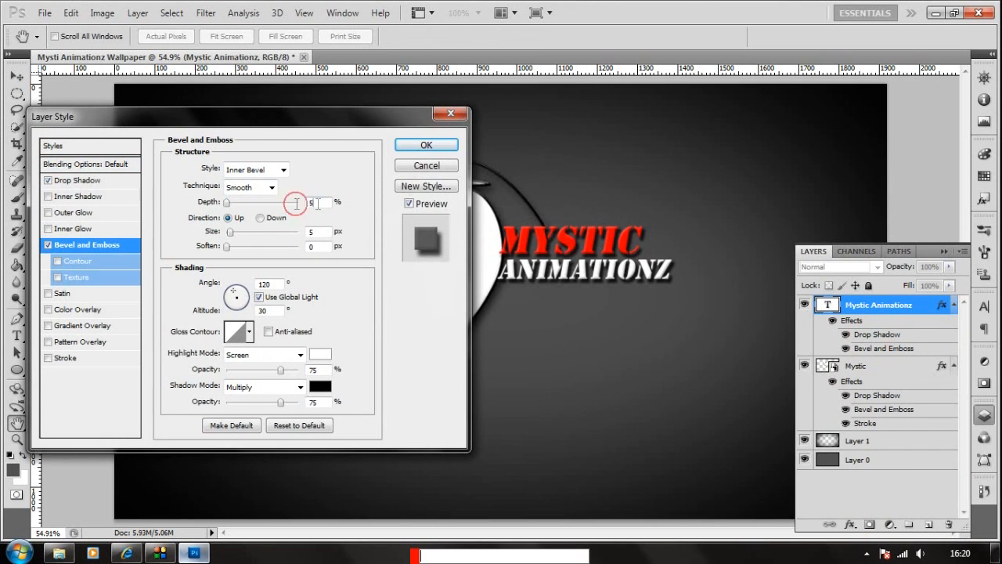
pyautogui.click(426, 144)
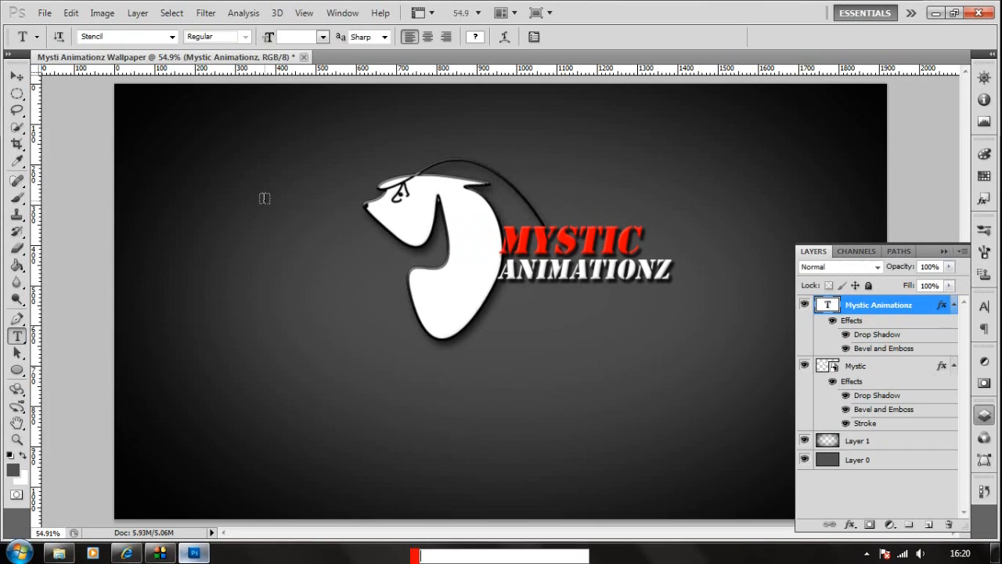
pyautogui.moveTo(426, 292)
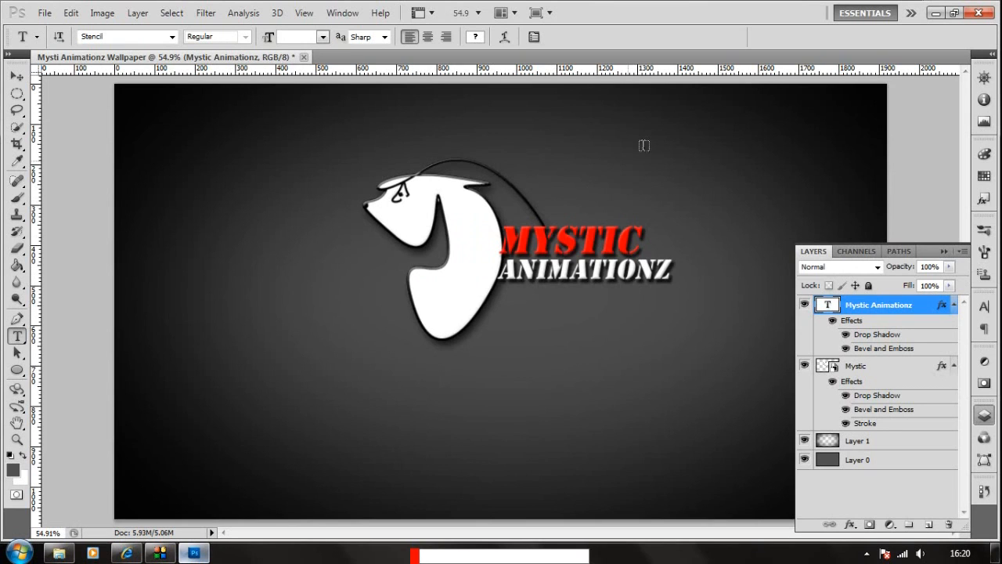
pyautogui.click(16, 75)
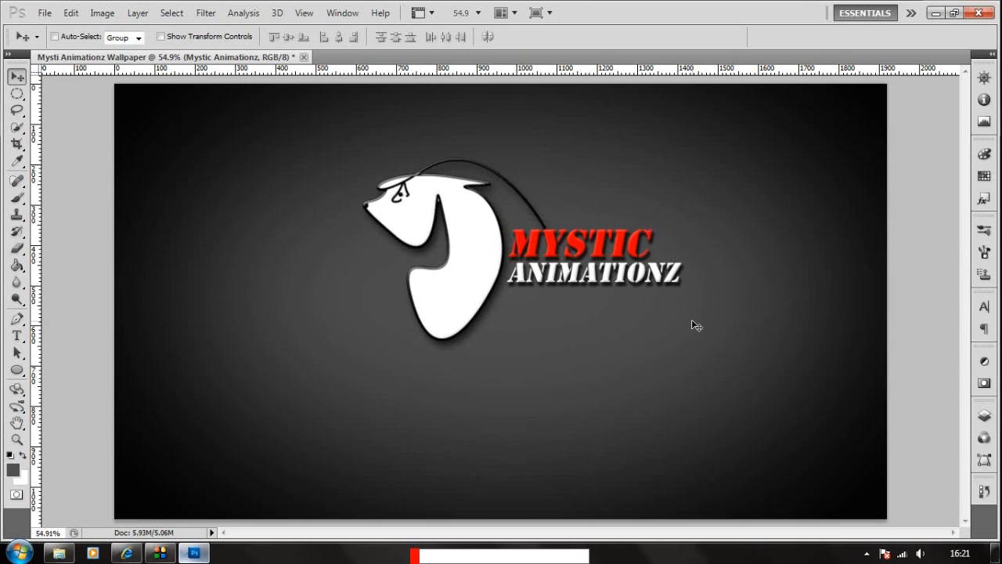
# Flatten the wallpaper into a single layer via the Layers panel menu.
pyautogui.click(983, 413)
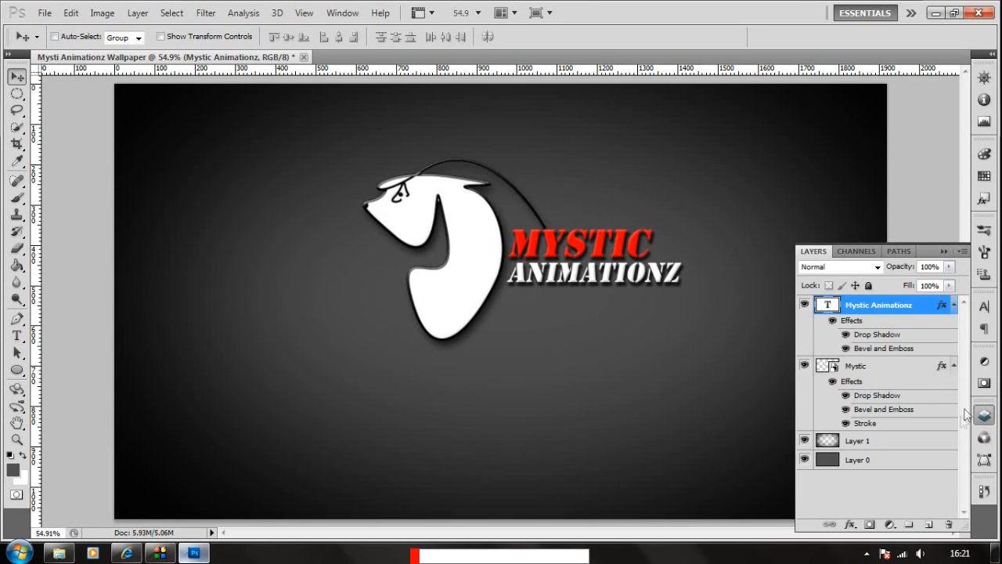
pyautogui.click(855, 366)
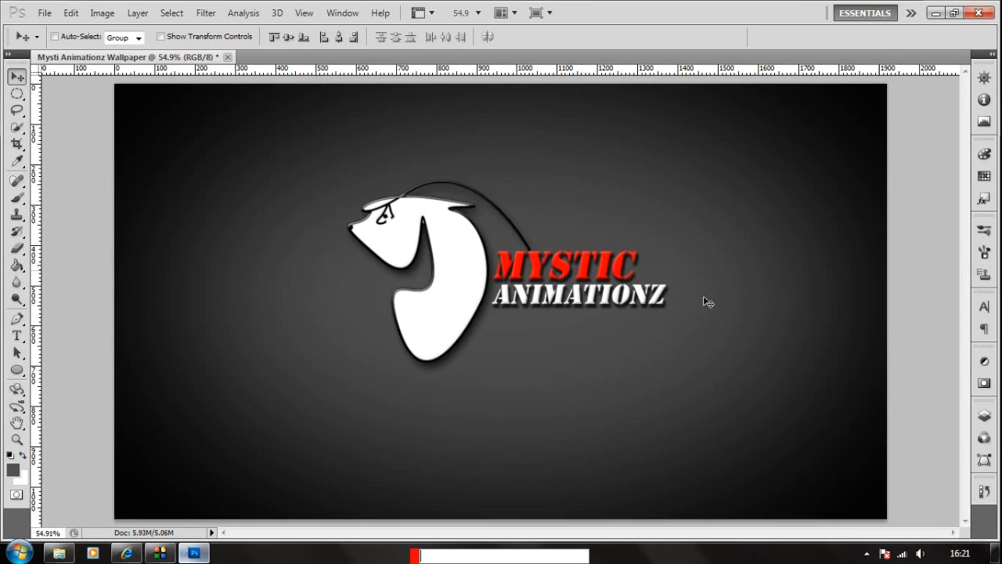
pyautogui.moveTo(357, 404)
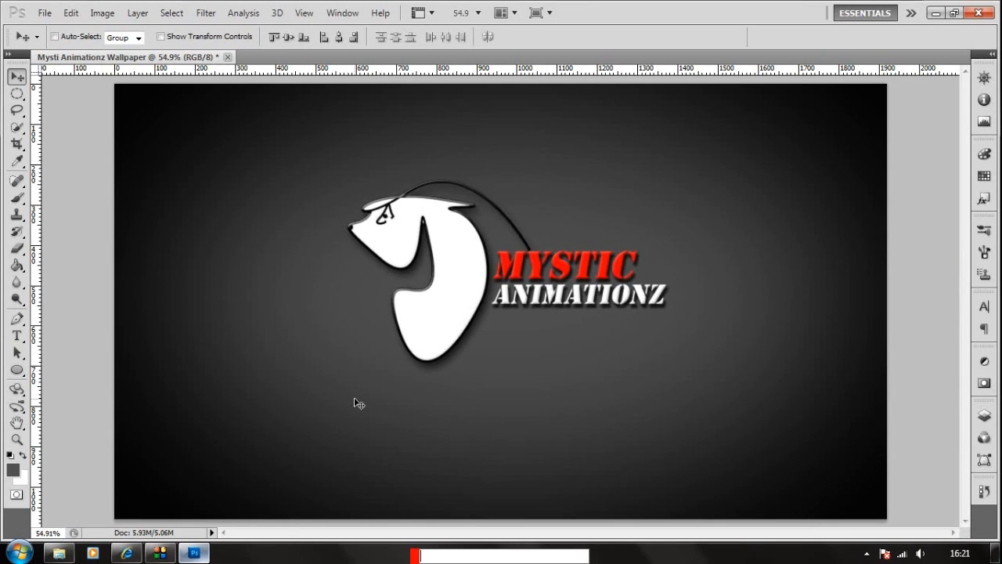
pyautogui.moveTo(332, 435)
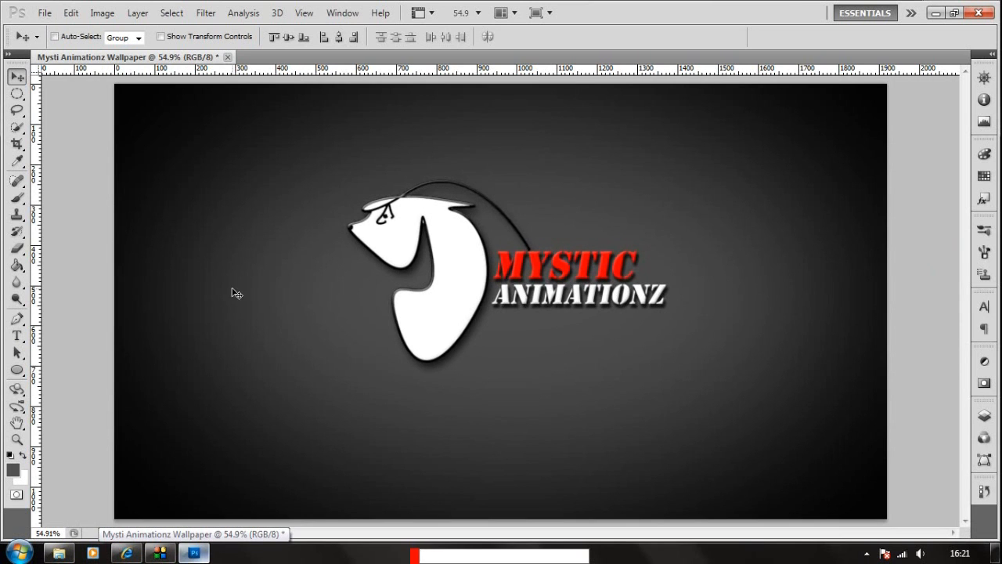
# Save the wallpaper as a JPEG at Maximum quality in the Images folder.
pyautogui.click(44, 12)
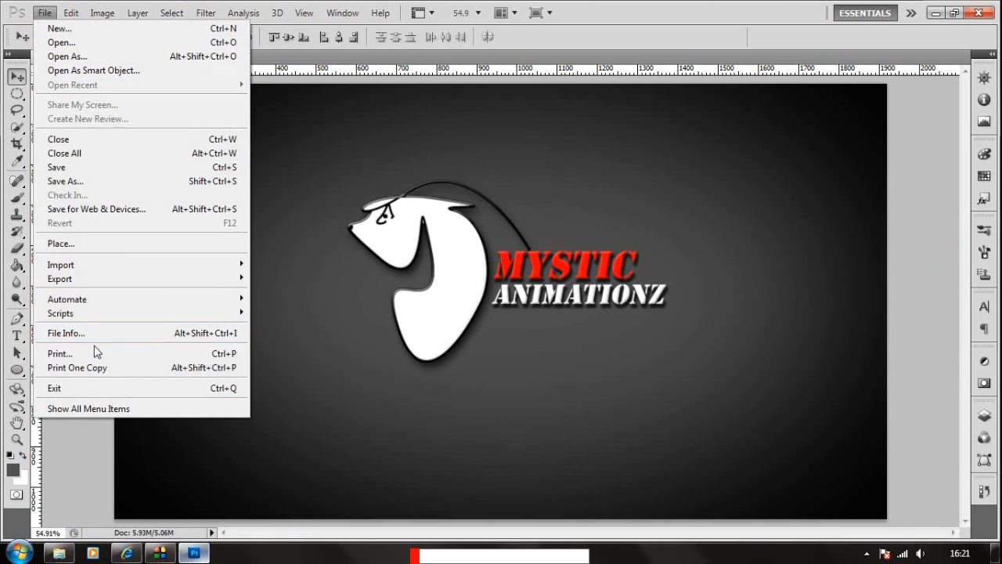
pyautogui.click(65, 181)
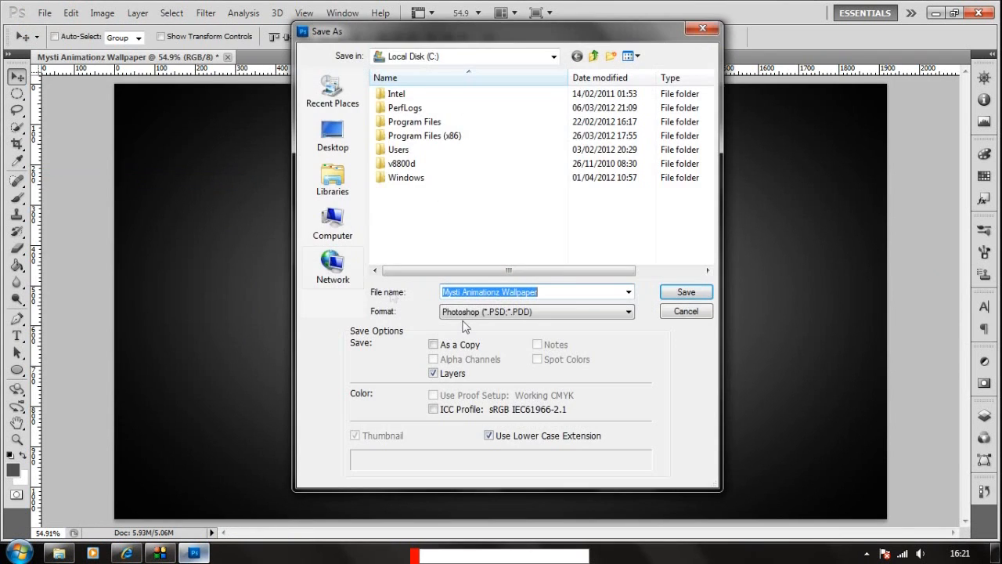
pyautogui.click(332, 133)
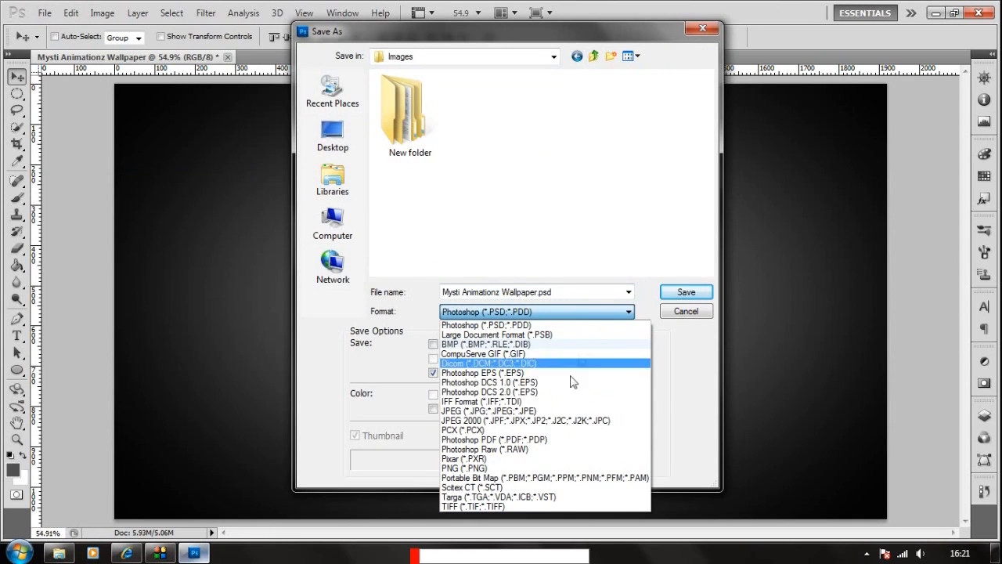
pyautogui.click(488, 410)
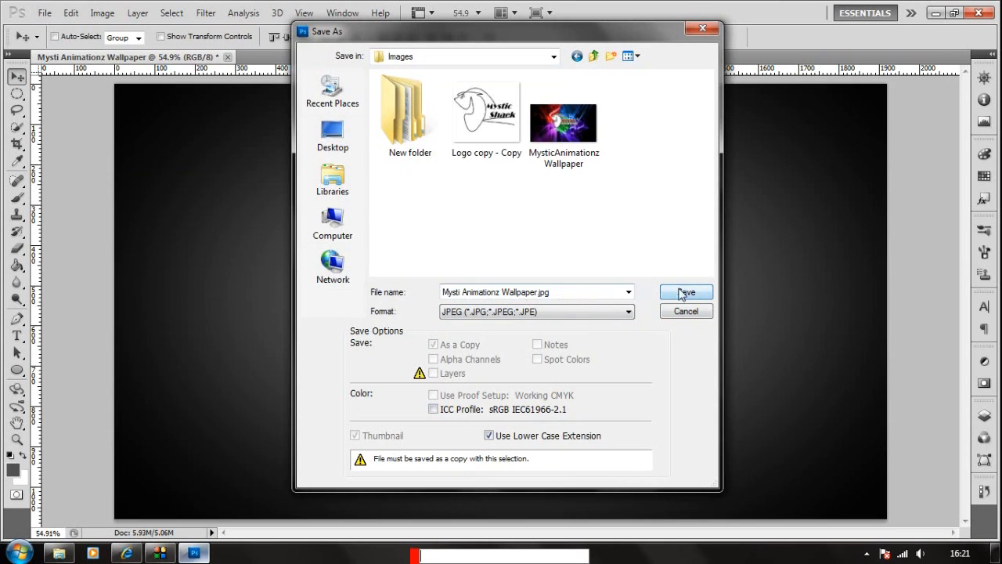
pyautogui.click(685, 291)
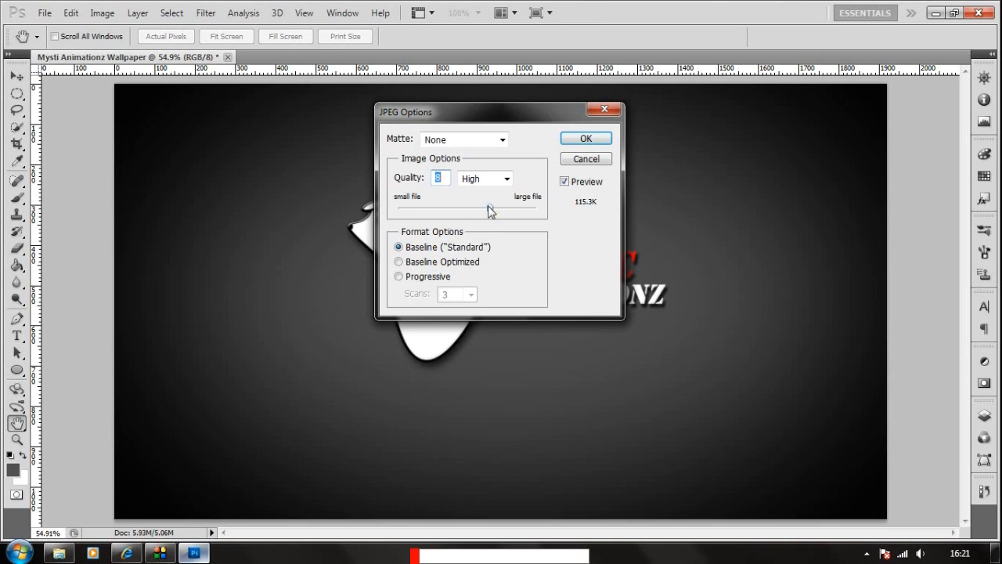
pyautogui.moveTo(470, 209); pyautogui.dragTo(535, 209)
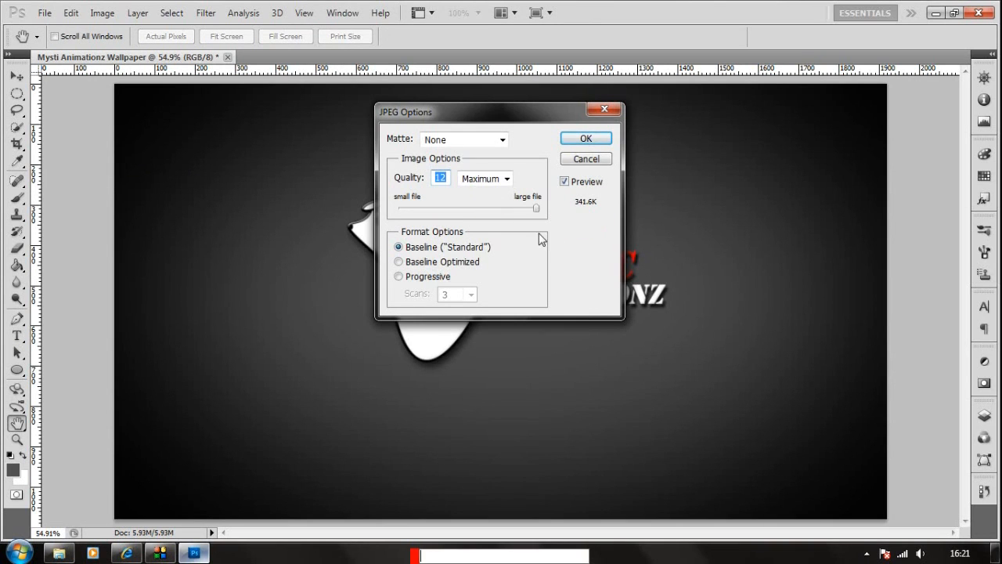
pyautogui.click(585, 138)
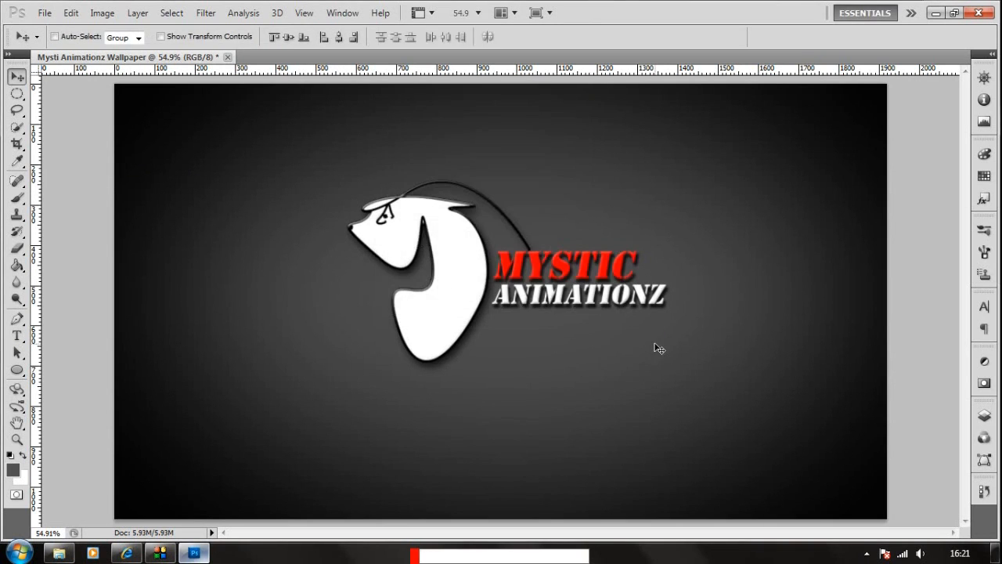